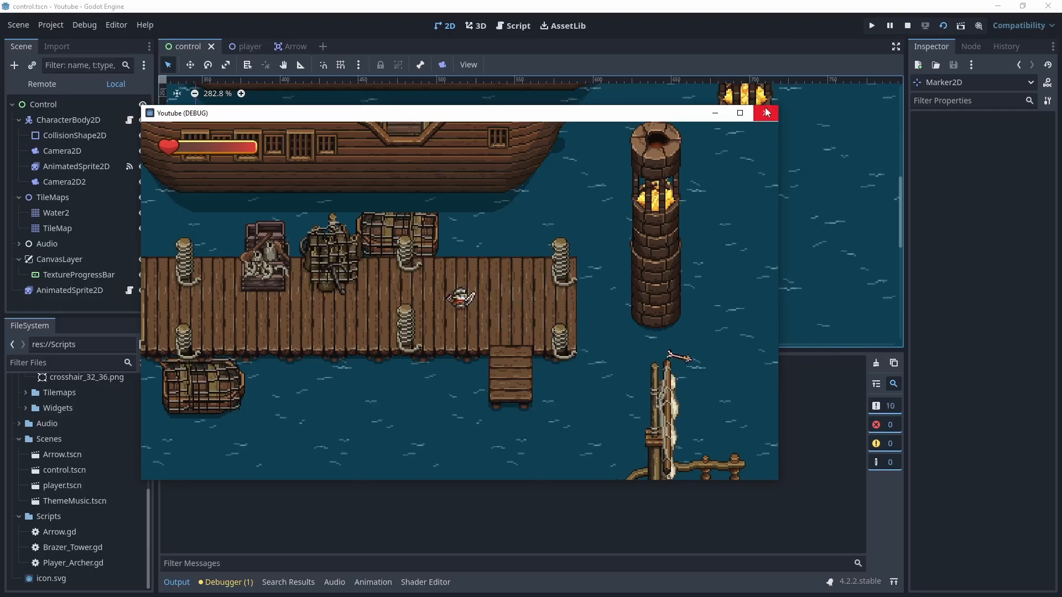
Step: Stop the running game and return to the Player_Archer.gd script
{"action": "left_click", "coordinate": [766, 112]}
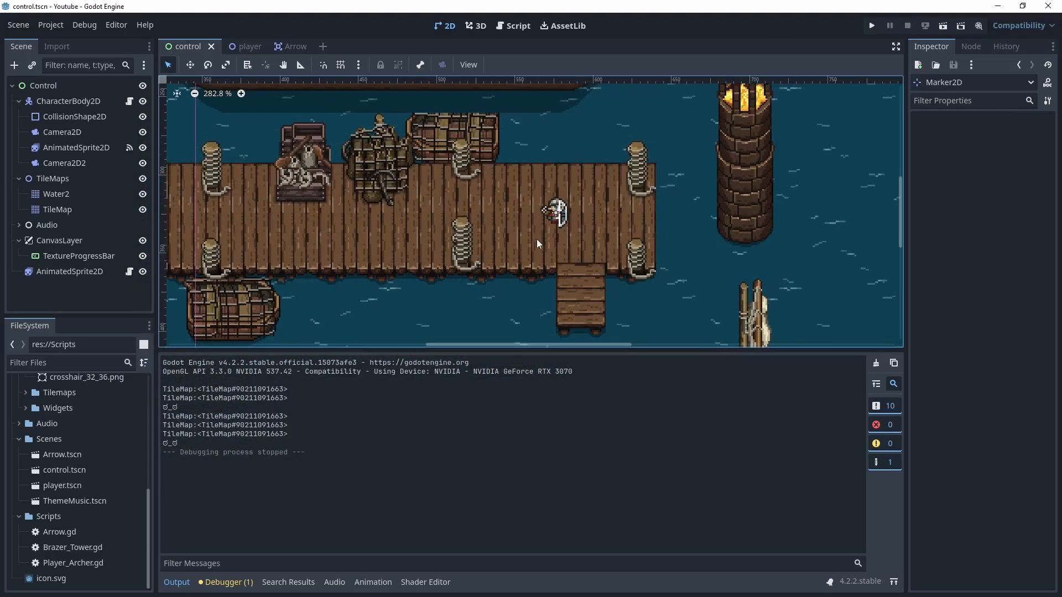
{"action": "mouse_move", "coordinate": [441, 183]}
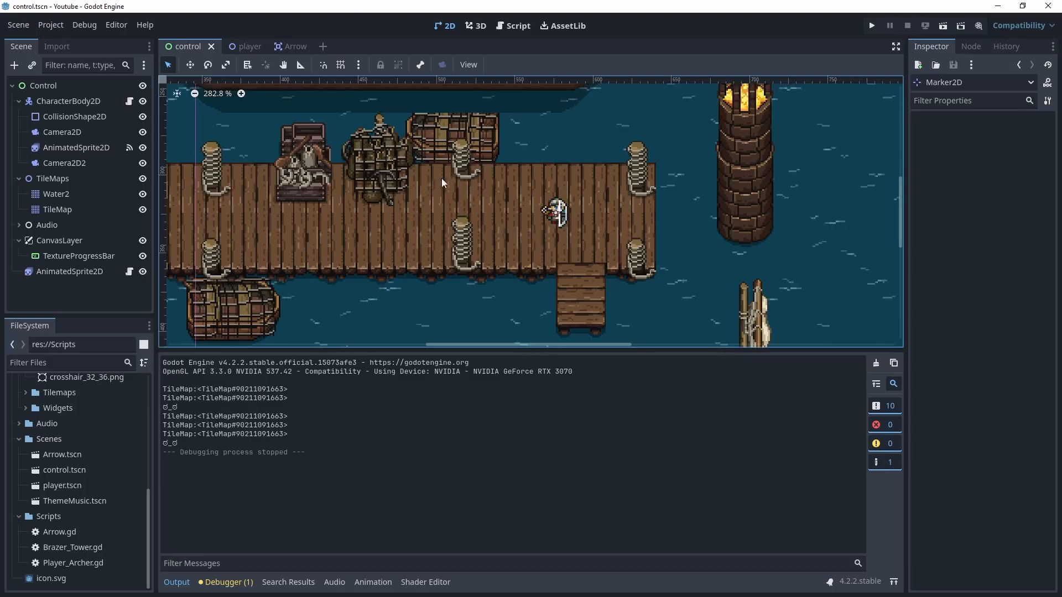
{"action": "left_click", "coordinate": [517, 26]}
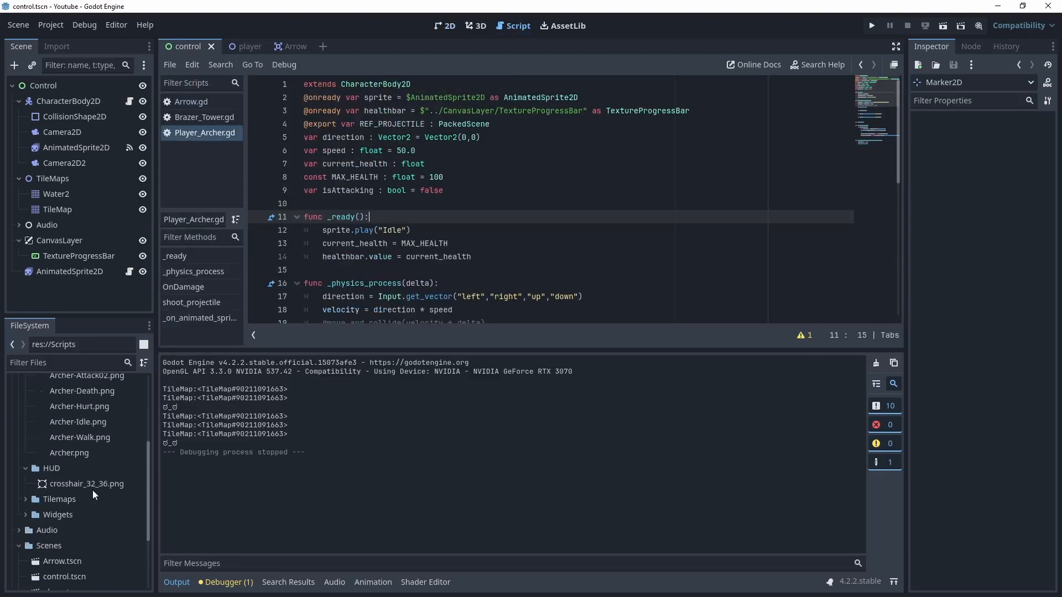
Step: Declare var reticle : CompressedTexture2D = preload("res://Art/HUD/crosshair_32_36.png")
{"action": "left_click", "coordinate": [87, 483]}
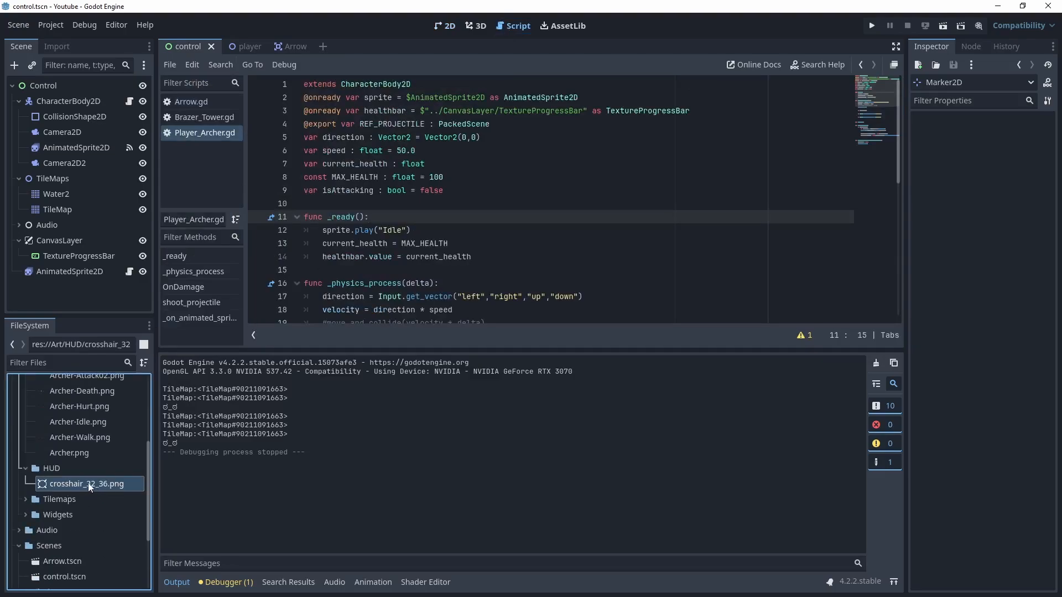
{"action": "mouse_move", "coordinate": [86, 483]}
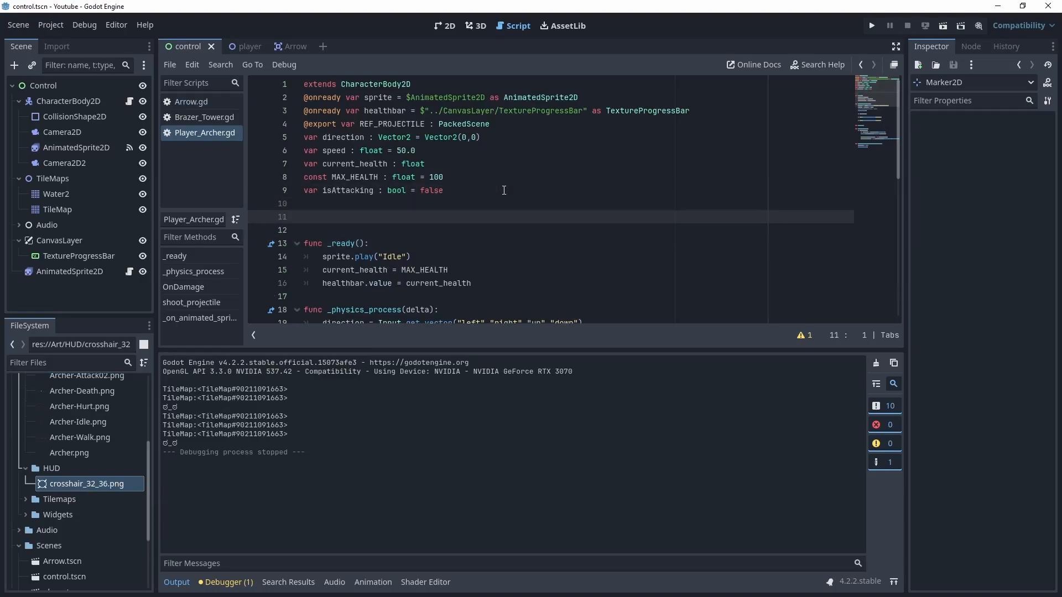
{"action": "type", "text": "var reticle :"}
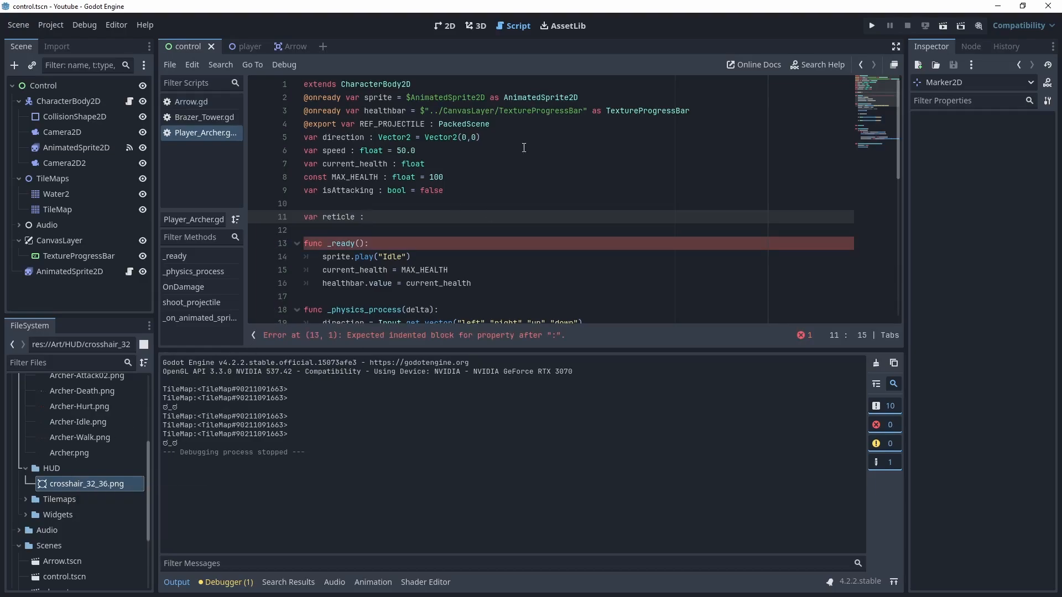
{"action": "type", "text": "Compre"}
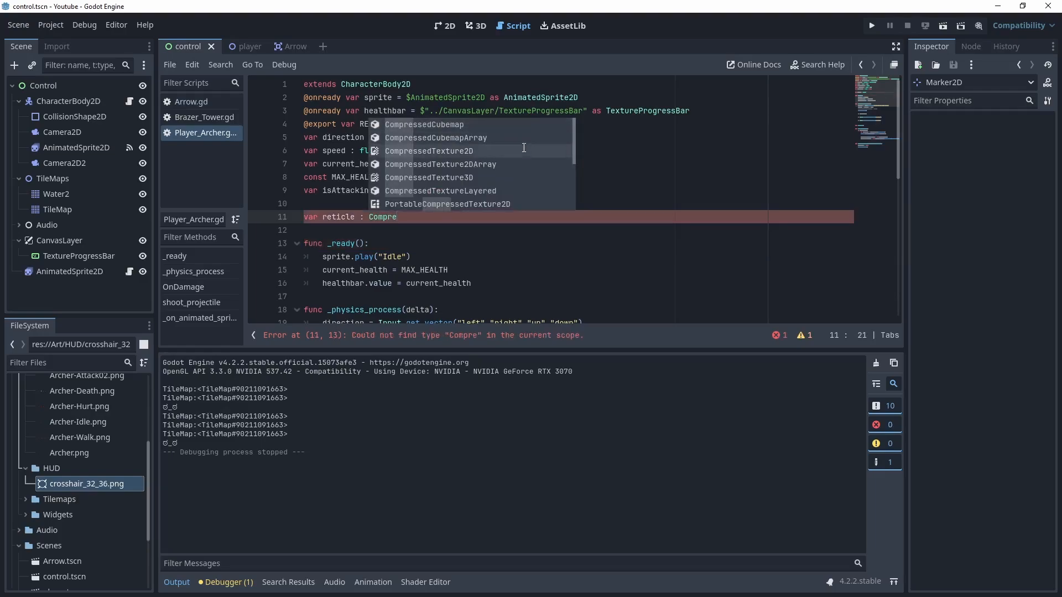
{"action": "left_click", "coordinate": [429, 151]}
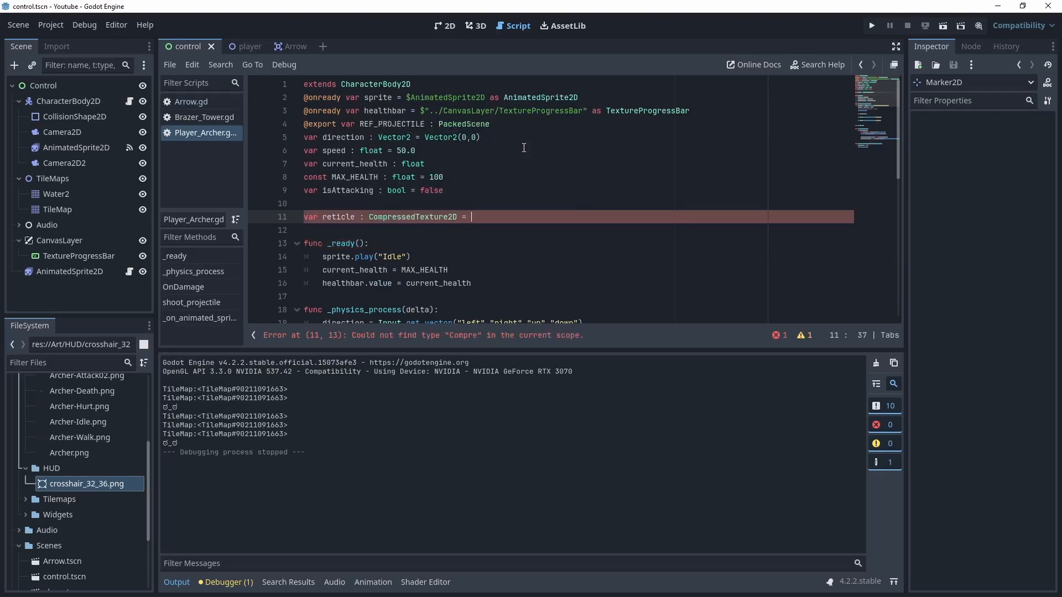
{"action": "type", "text": "preload()"}
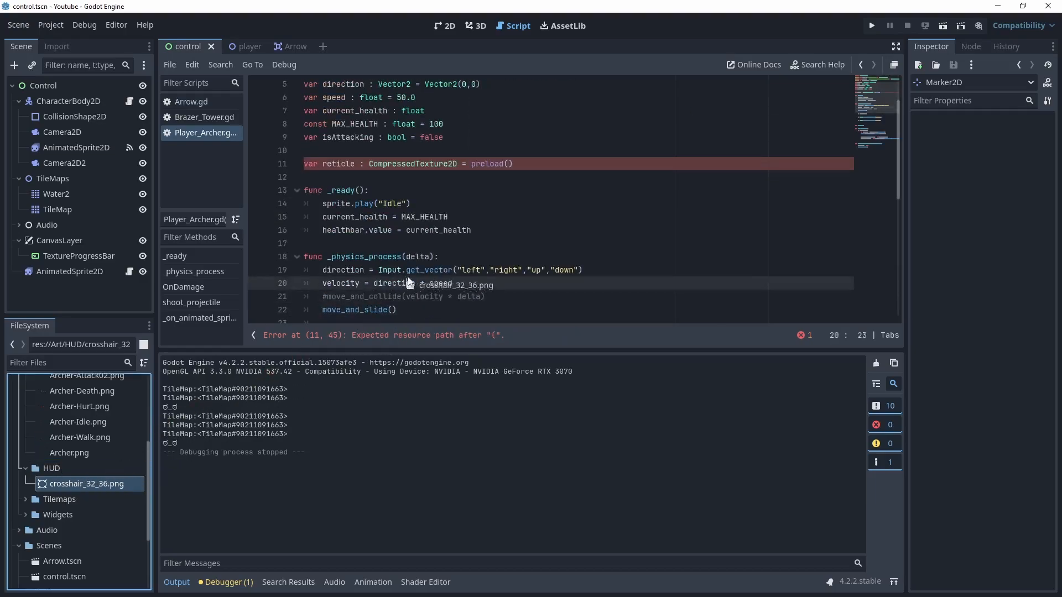
{"action": "type", "text": "\"res://Art/HUD/crosshair_32_36.png\""}
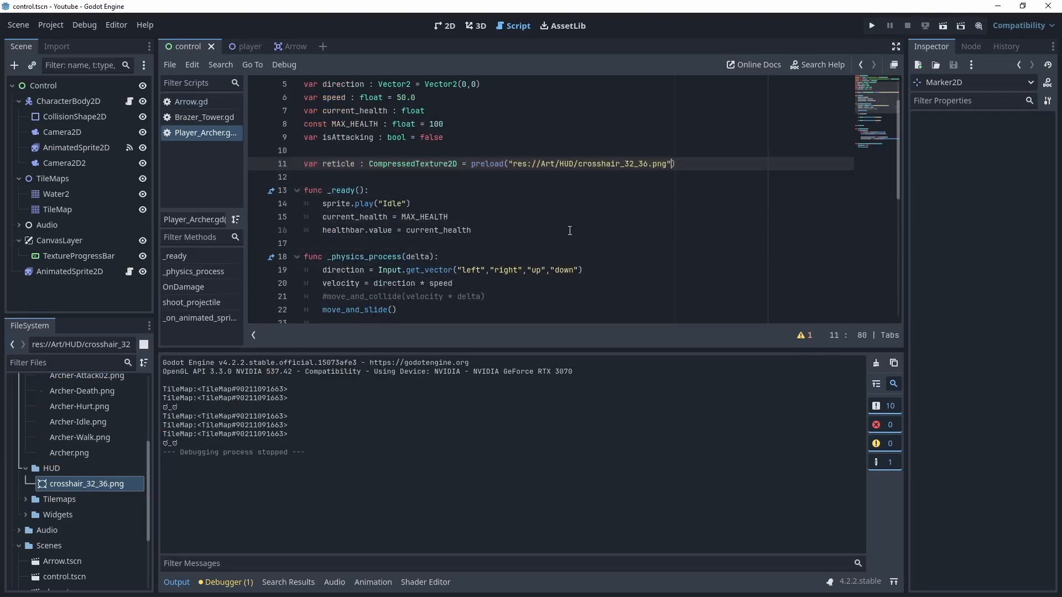
Step: In _ready, call Input.set_custom_mouse_cursor(reticle)
{"action": "left_click", "coordinate": [472, 230]}
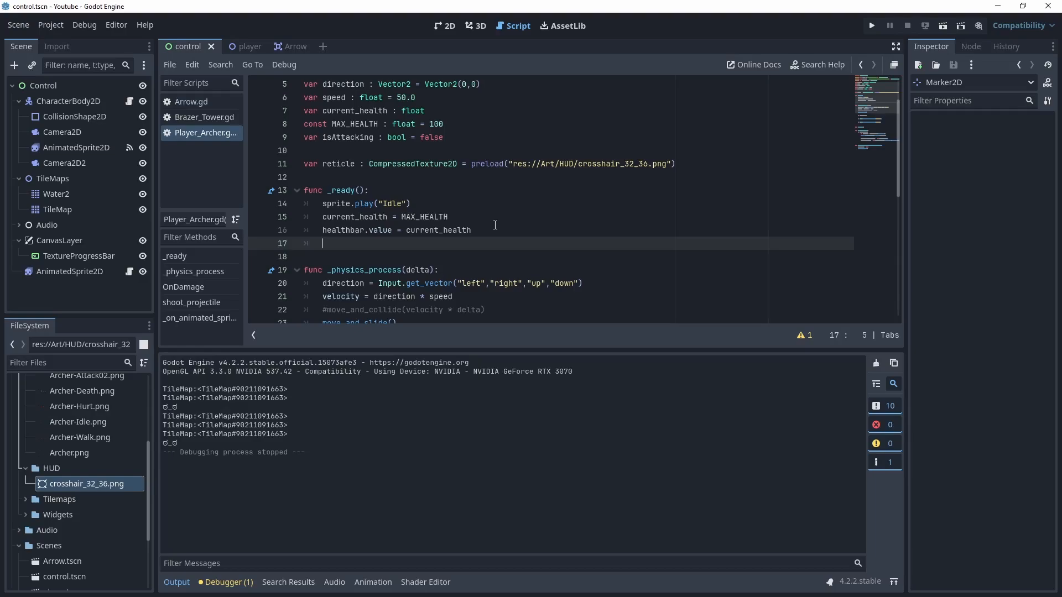
{"action": "type", "text": "In"}
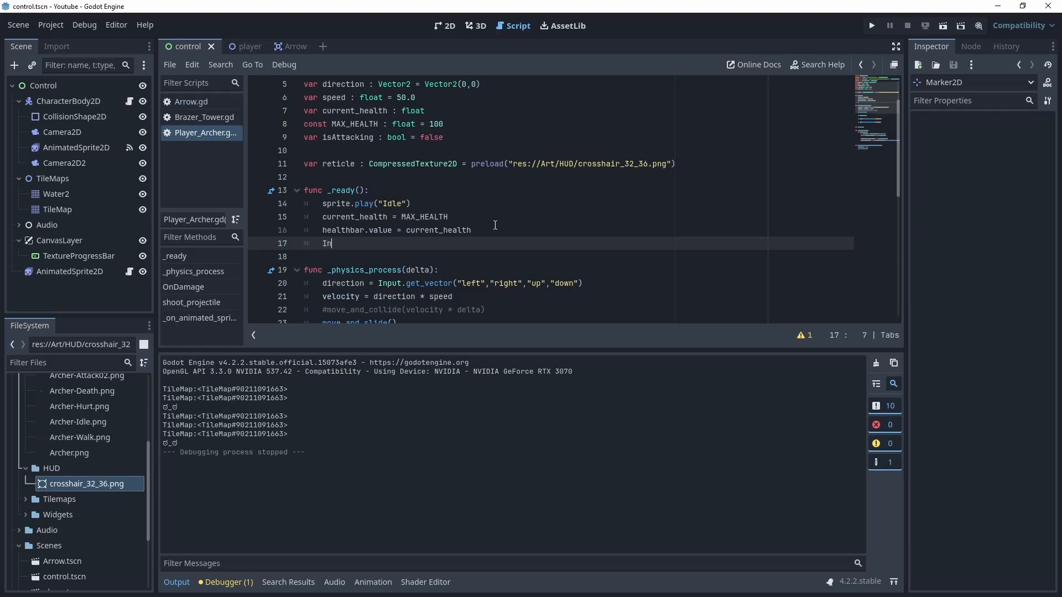
{"action": "type", "text": "put.set"}
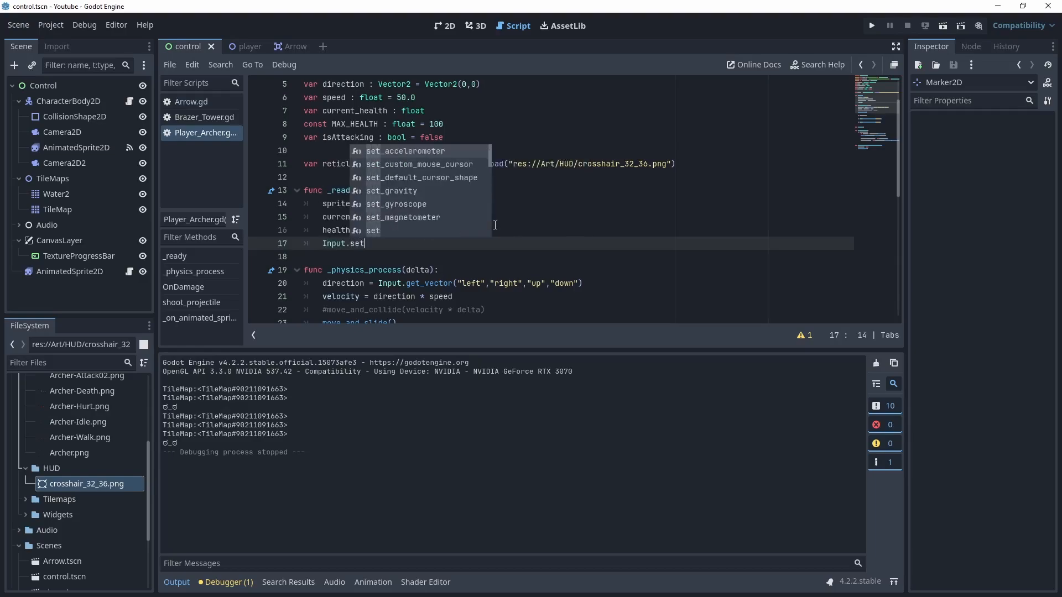
{"action": "type", "text": "_custom_mouse_cursor("}
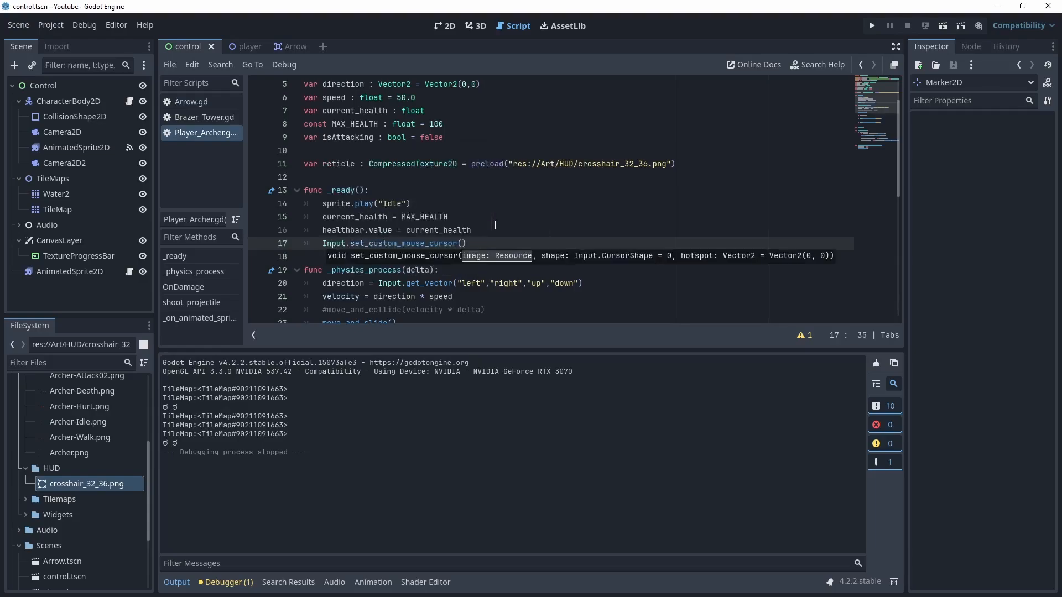
{"action": "type", "text": "reticle"}
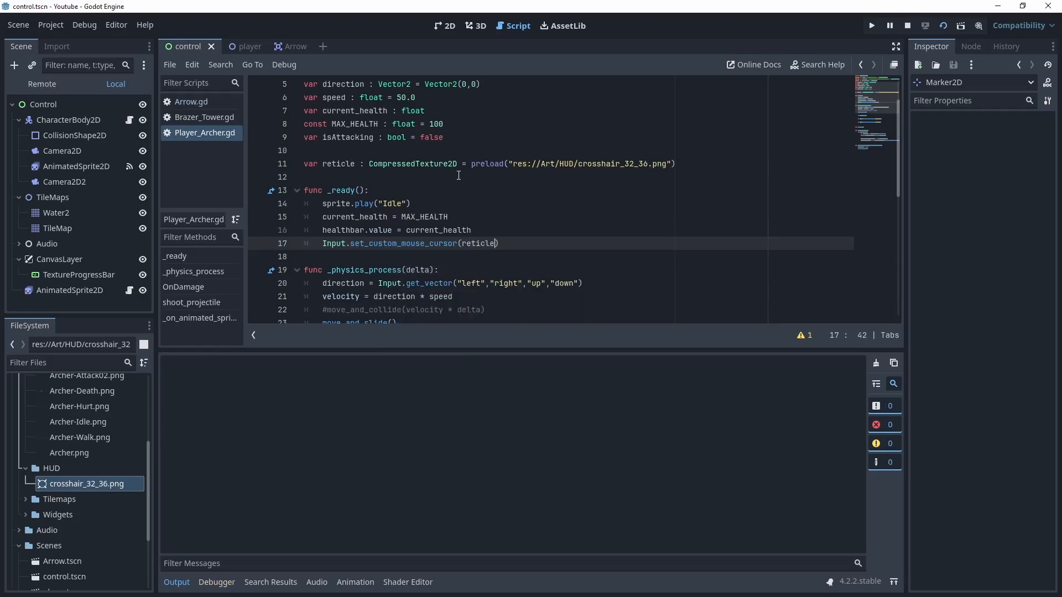
Step: Run the game to try the crosshair cursor, then close it
{"action": "left_click", "coordinate": [871, 26]}
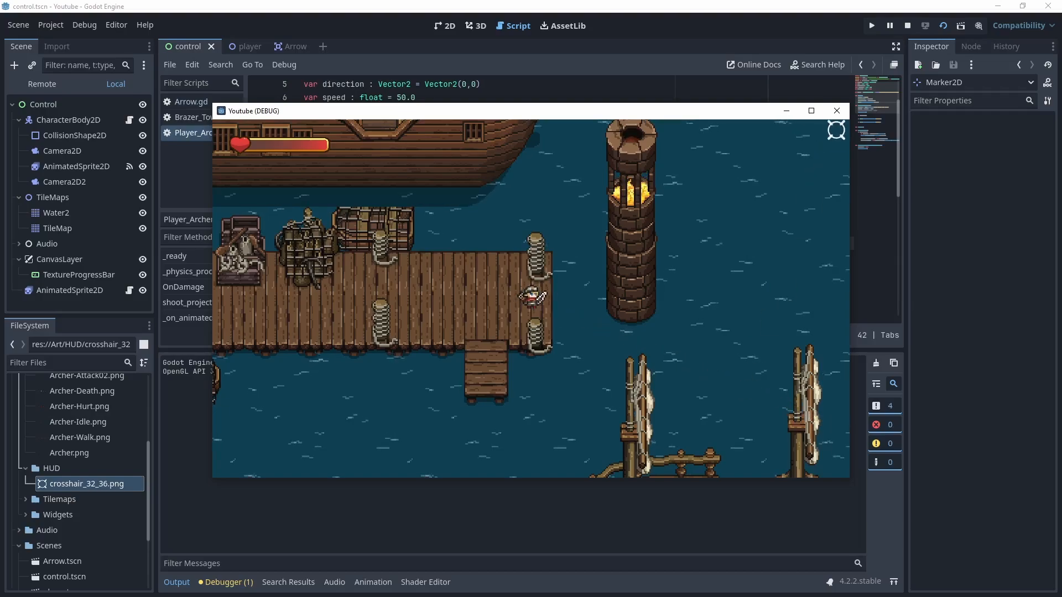
{"action": "left_click", "coordinate": [906, 26]}
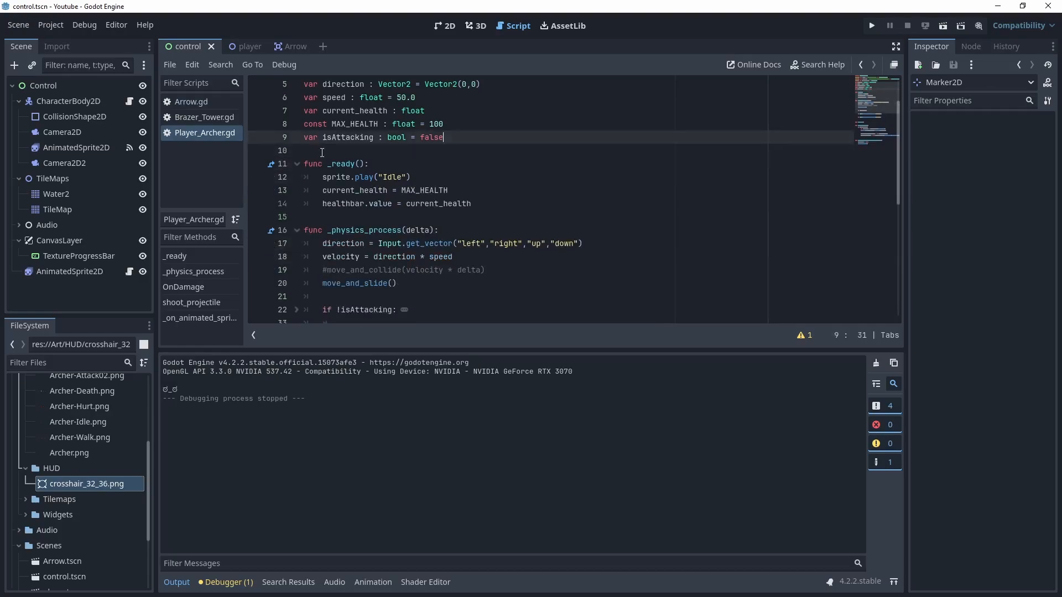
{"action": "mouse_move", "coordinate": [318, 239]}
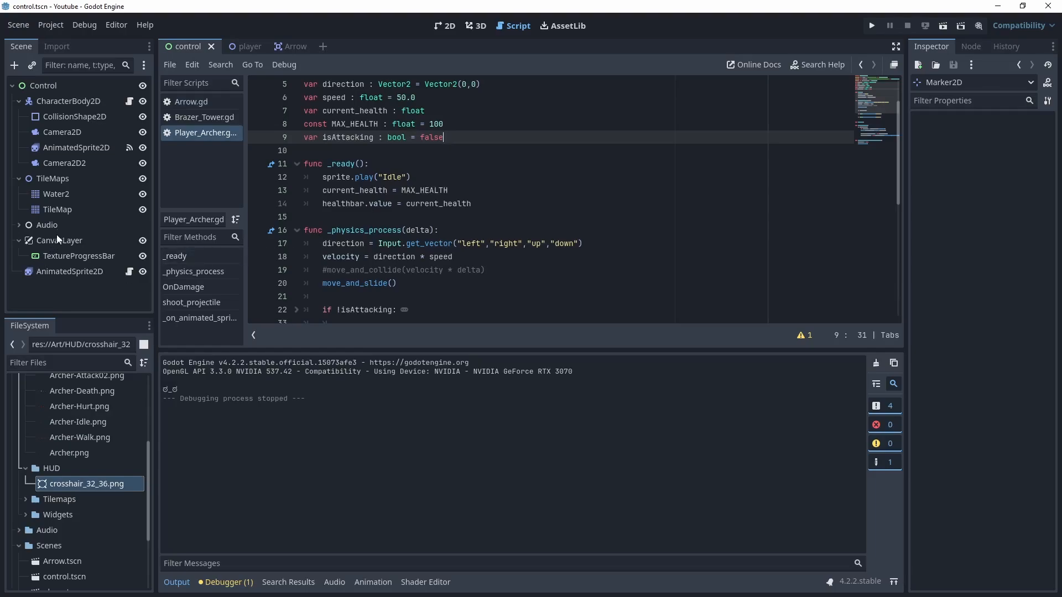
Step: Add a Marker2D child node under the CanvasLayer
{"action": "left_click", "coordinate": [59, 240]}
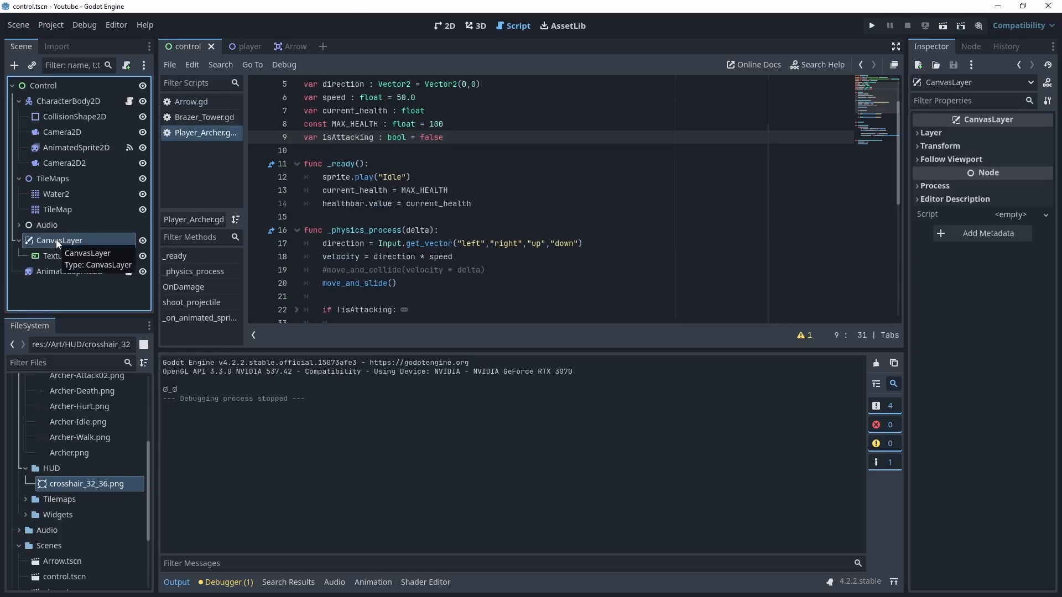
{"action": "right_click", "coordinate": [60, 240]}
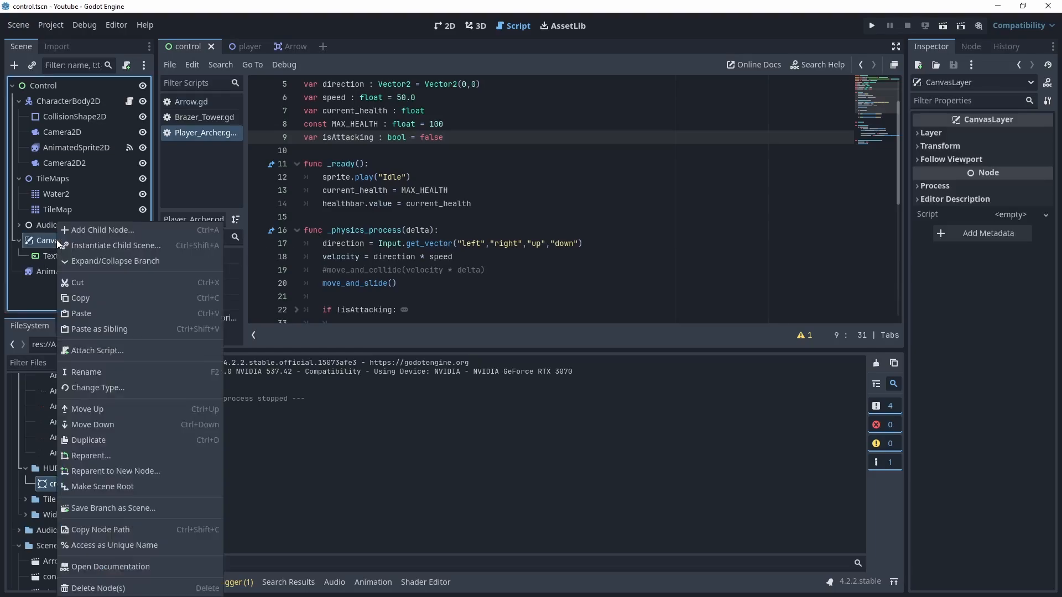
{"action": "left_click", "coordinate": [101, 230]}
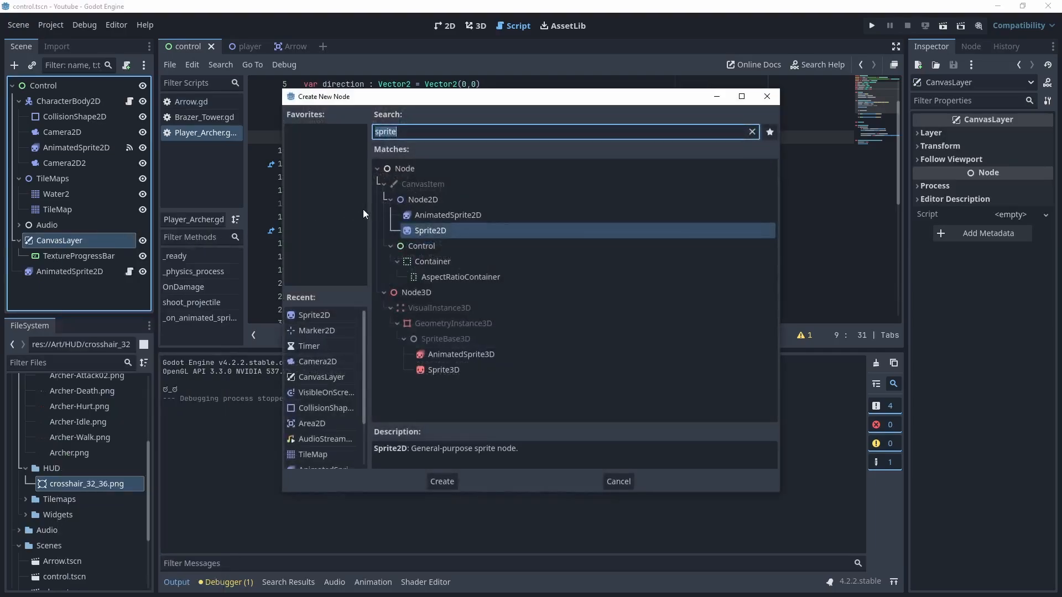
{"action": "type", "text": "marker"}
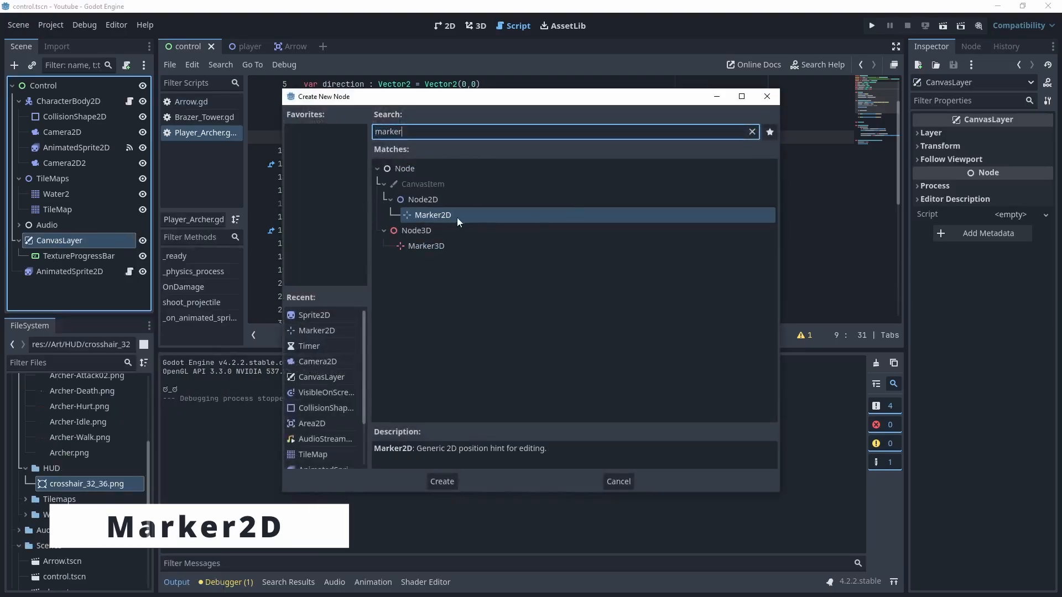
{"action": "left_click", "coordinate": [441, 481]}
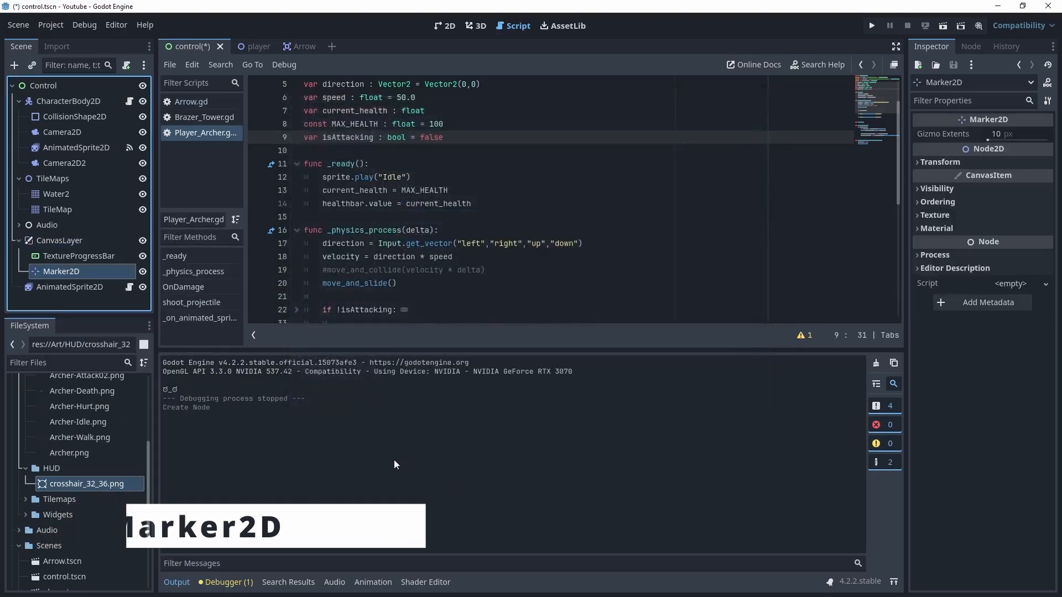
Step: Add a Sprite2D child node under the Marker2D
{"action": "right_click", "coordinate": [61, 271]}
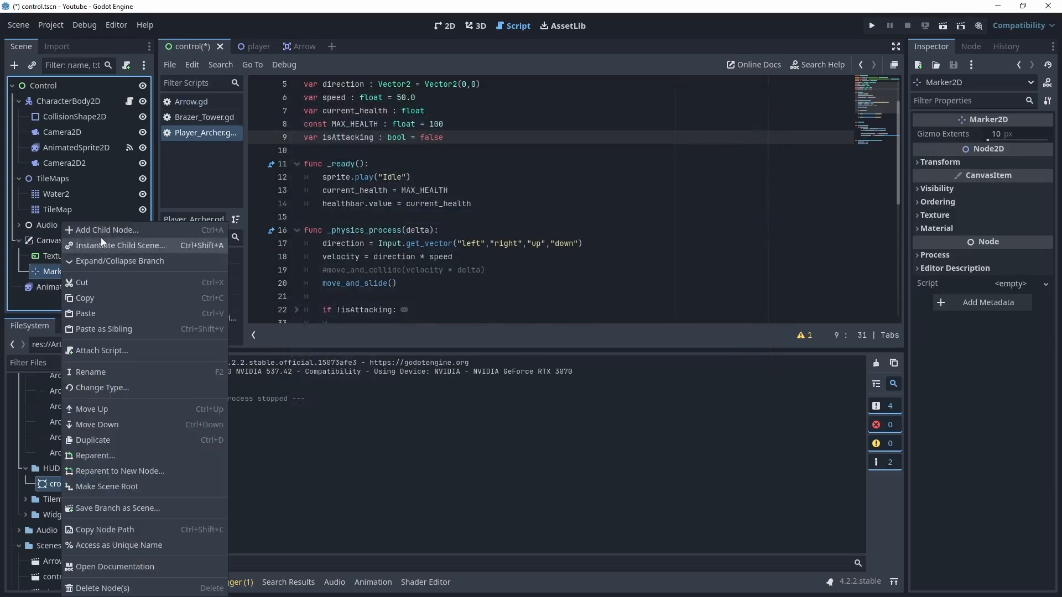
{"action": "left_click", "coordinate": [104, 230]}
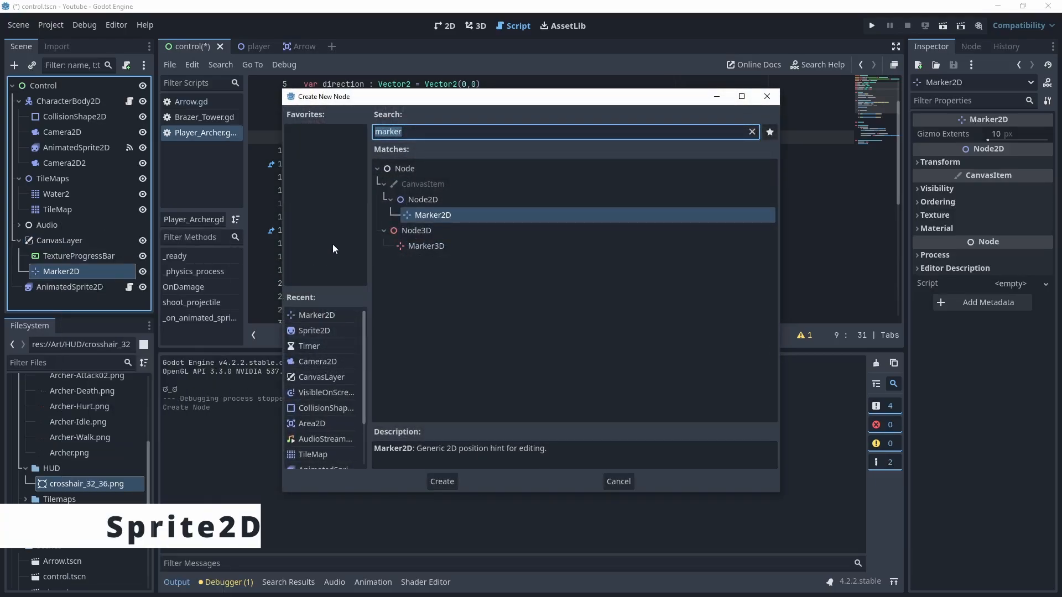
{"action": "type", "text": "spr"}
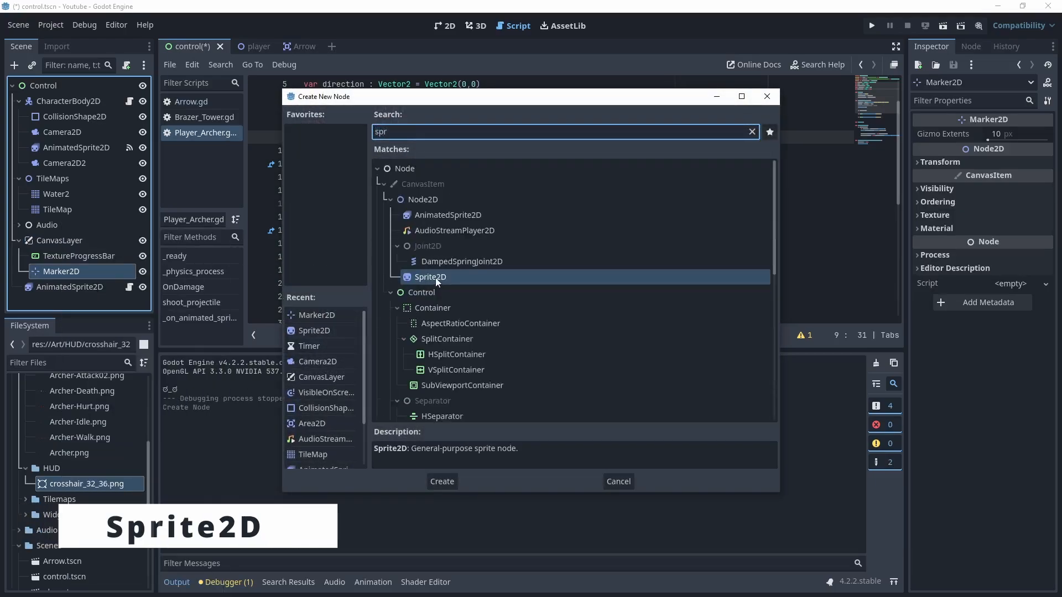
{"action": "left_click", "coordinate": [441, 481]}
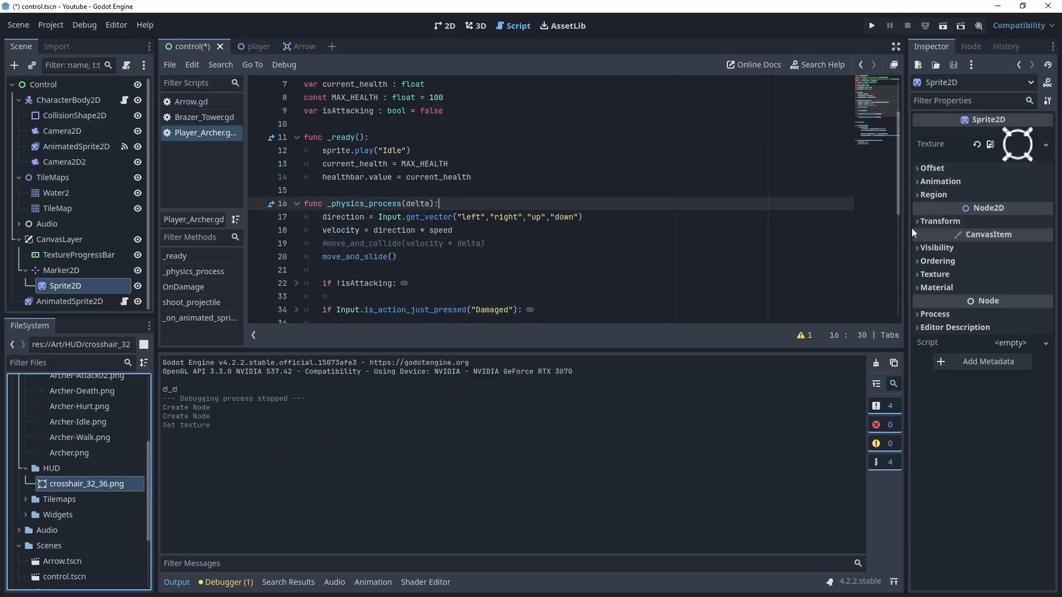
{"action": "mouse_move", "coordinate": [273, 291]}
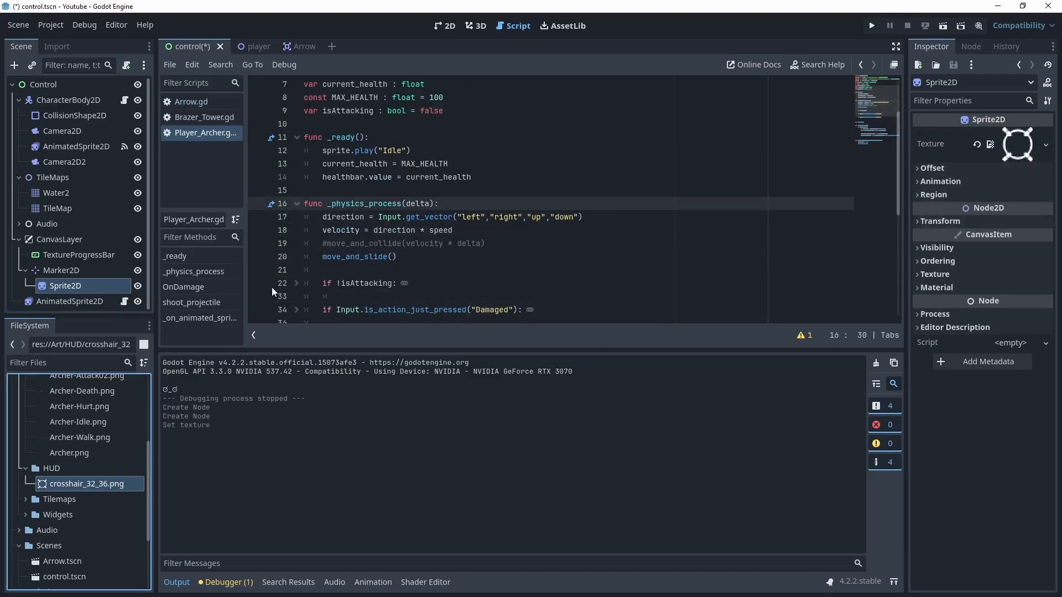
Step: Attach a new Reticle.gd script in the Scripts folder to Marker2D
{"action": "left_click", "coordinate": [62, 270]}
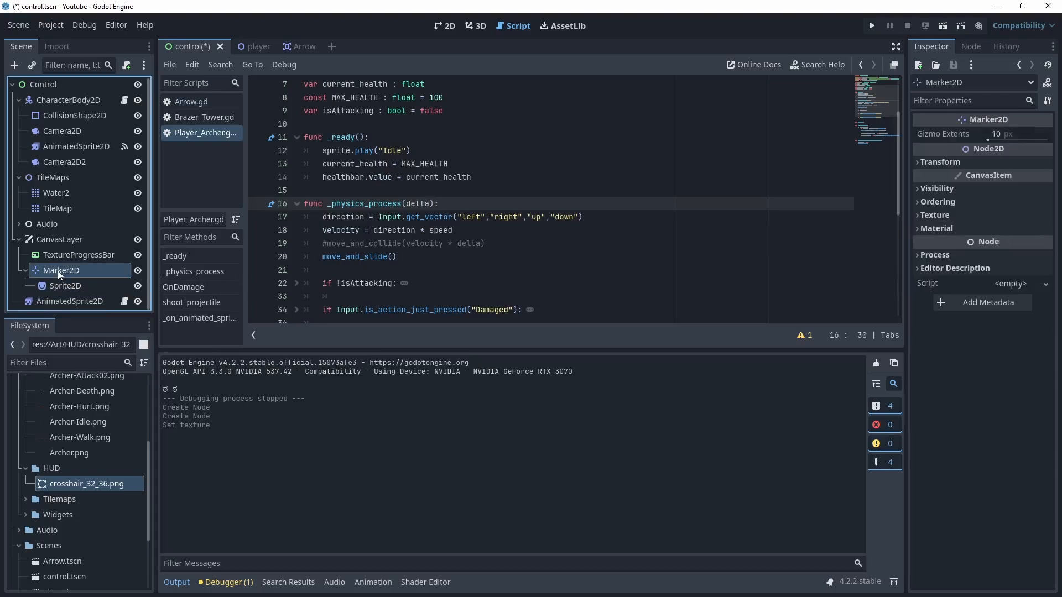
{"action": "right_click", "coordinate": [60, 270]}
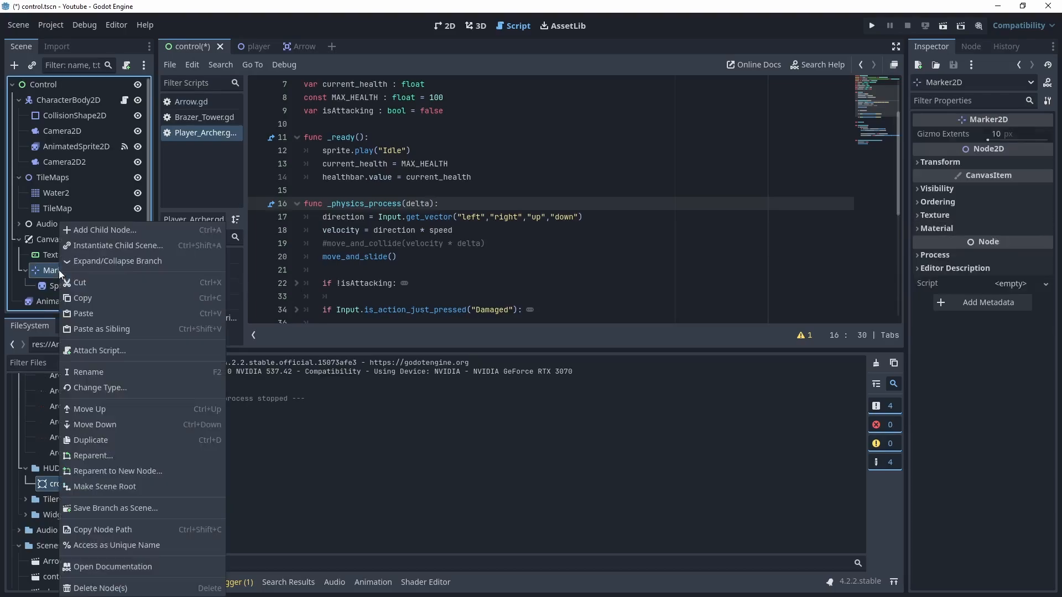
{"action": "left_click", "coordinate": [99, 350]}
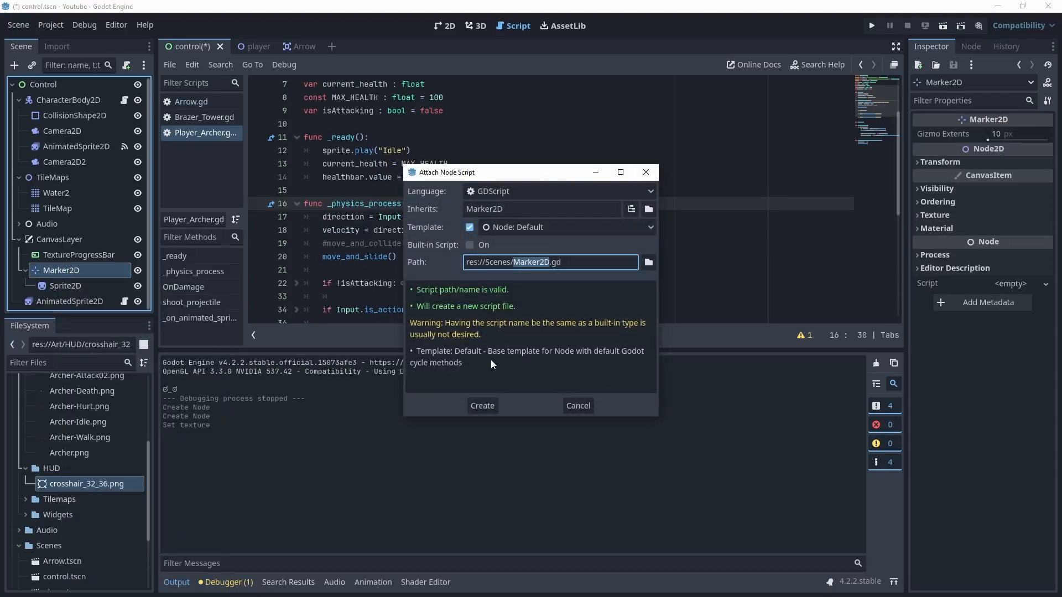
{"action": "left_click", "coordinate": [647, 262]}
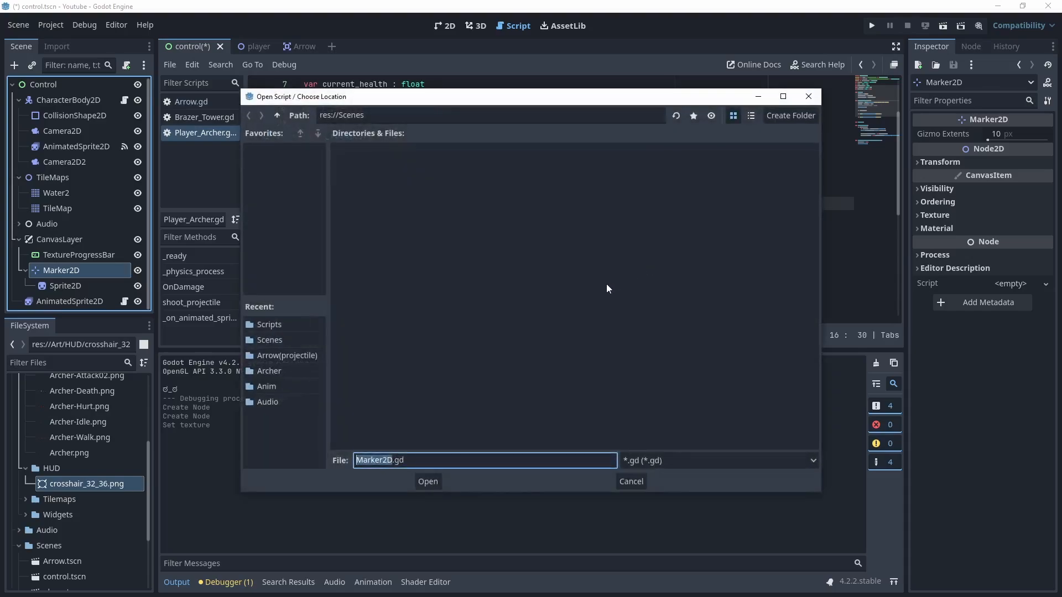
{"action": "left_click", "coordinate": [276, 115]}
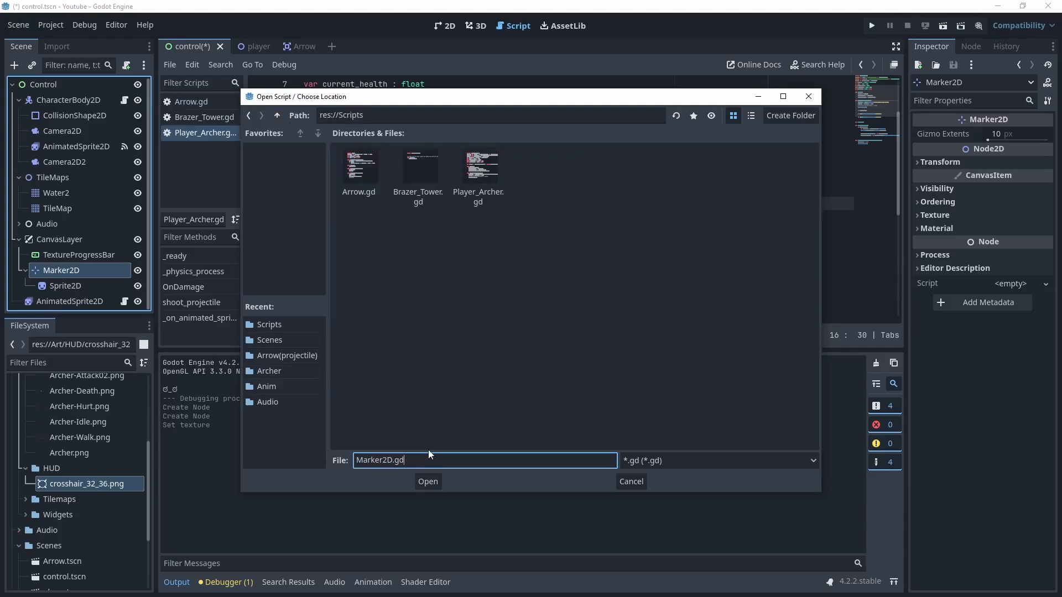
{"action": "type", "text": "Reticle.gd"}
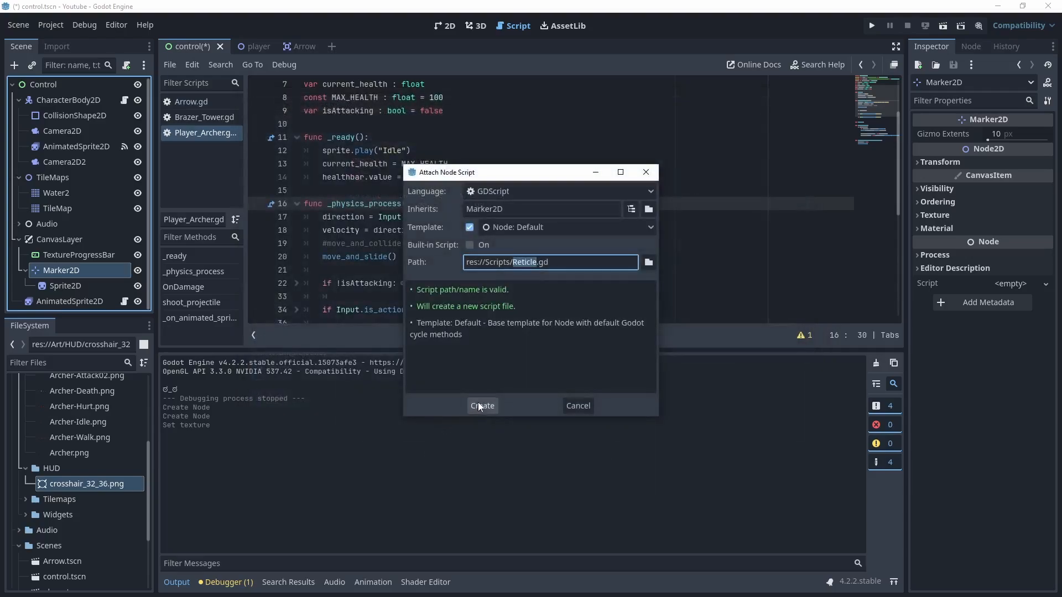
{"action": "left_click", "coordinate": [481, 406]}
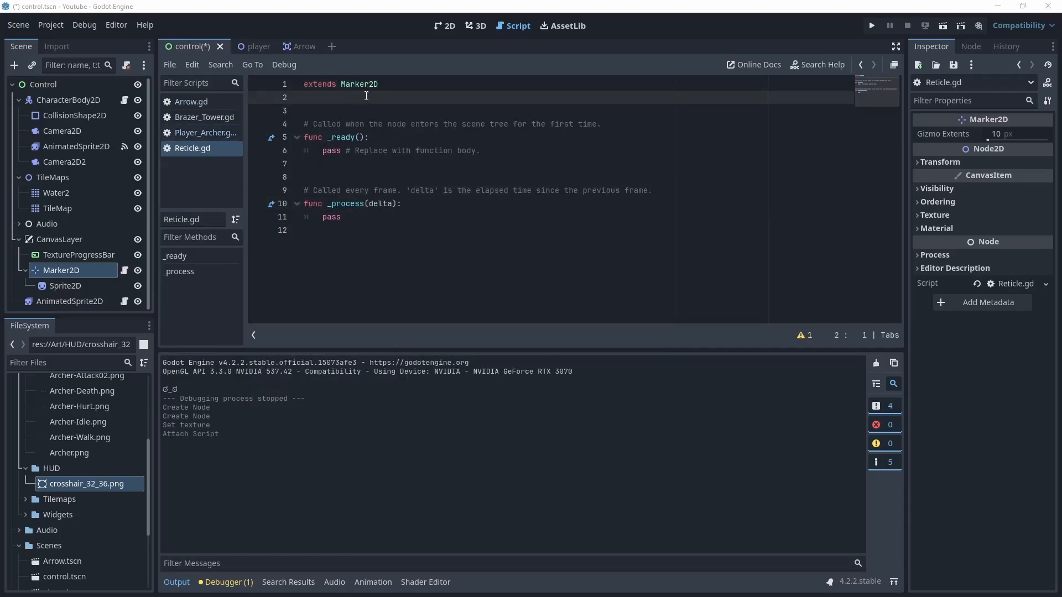
Step: Declare var rotation_speed : int = 4 in Reticle.gd
{"action": "type", "text": "v"}
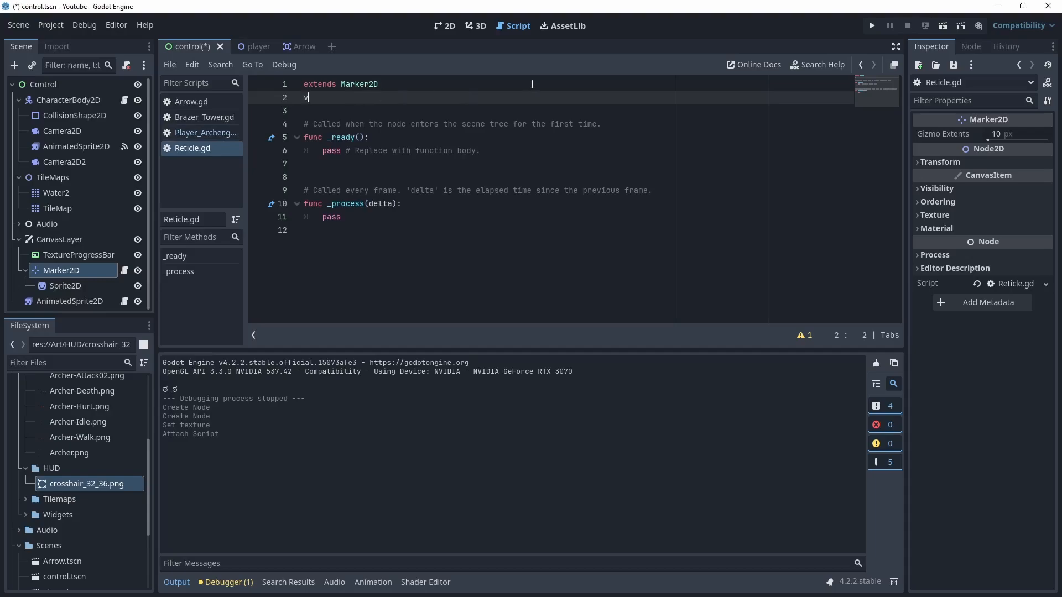
{"action": "type", "text": "ar rotation"}
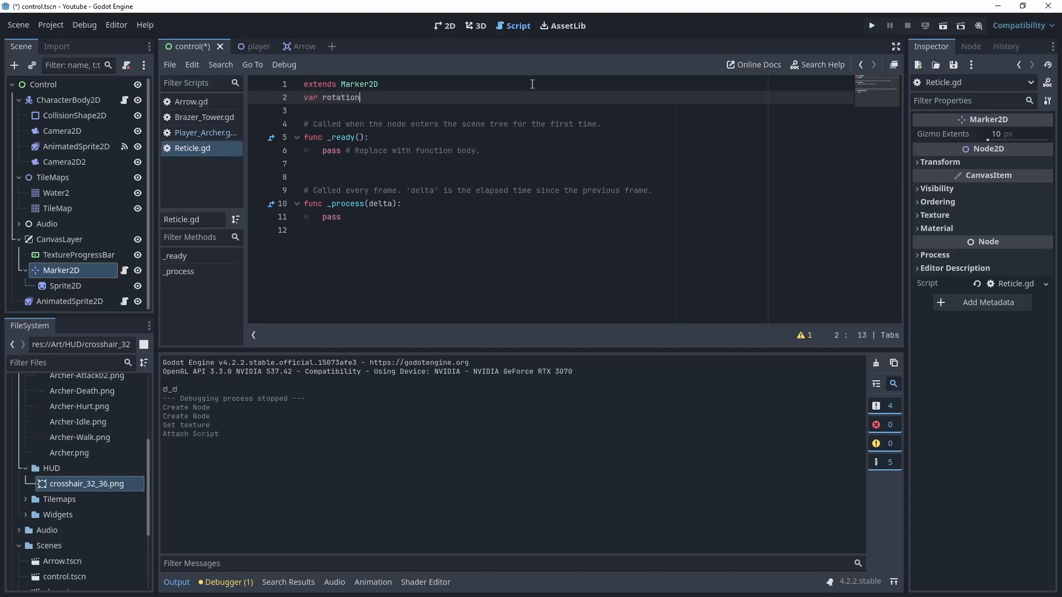
{"action": "type", "text": "_speed : int"}
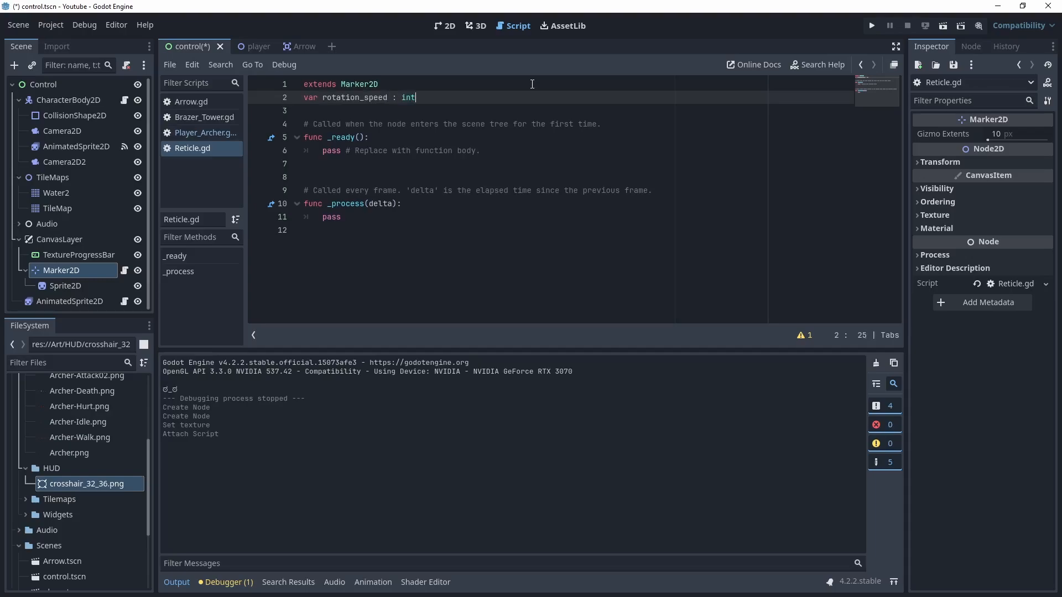
{"action": "type", "text": "="}
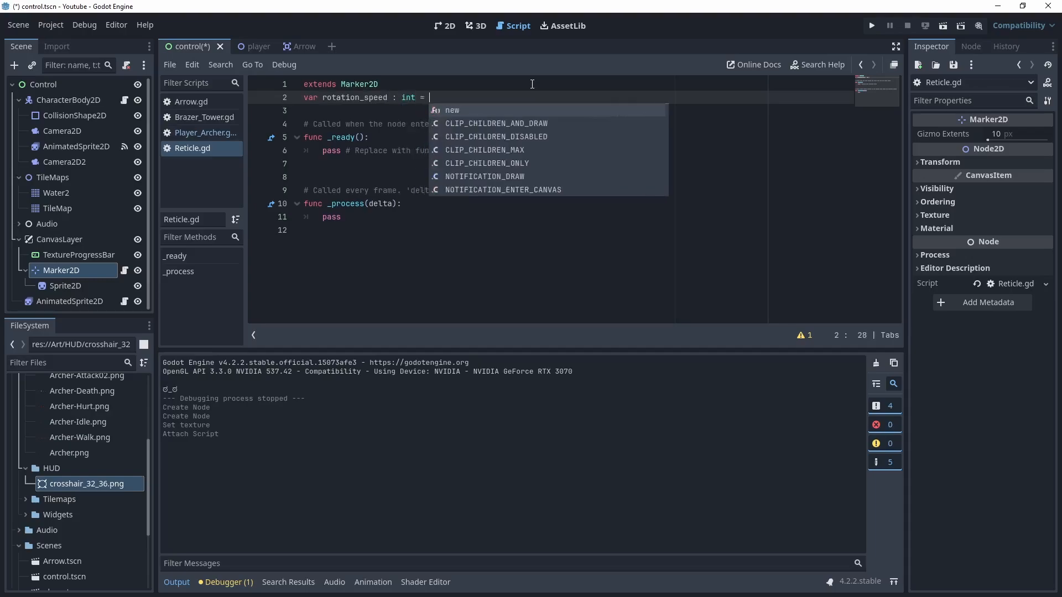
{"action": "type", "text": "4"}
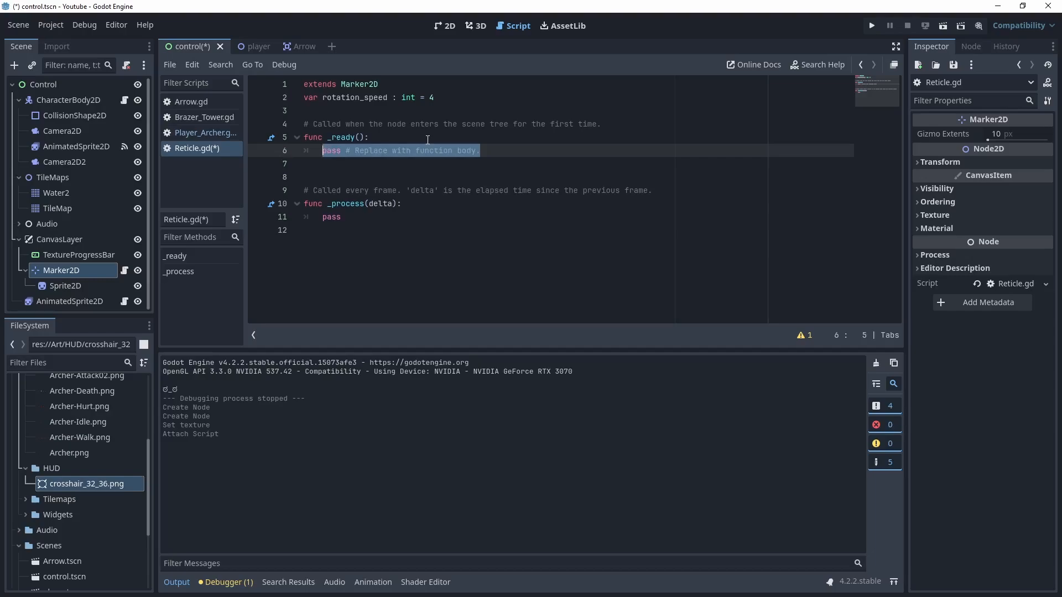
Step: In _ready, write Input.set_mouse_mode(Input.MOUSE_MODE_HIDDEN) and launch the game
{"action": "type", "text": "Input"}
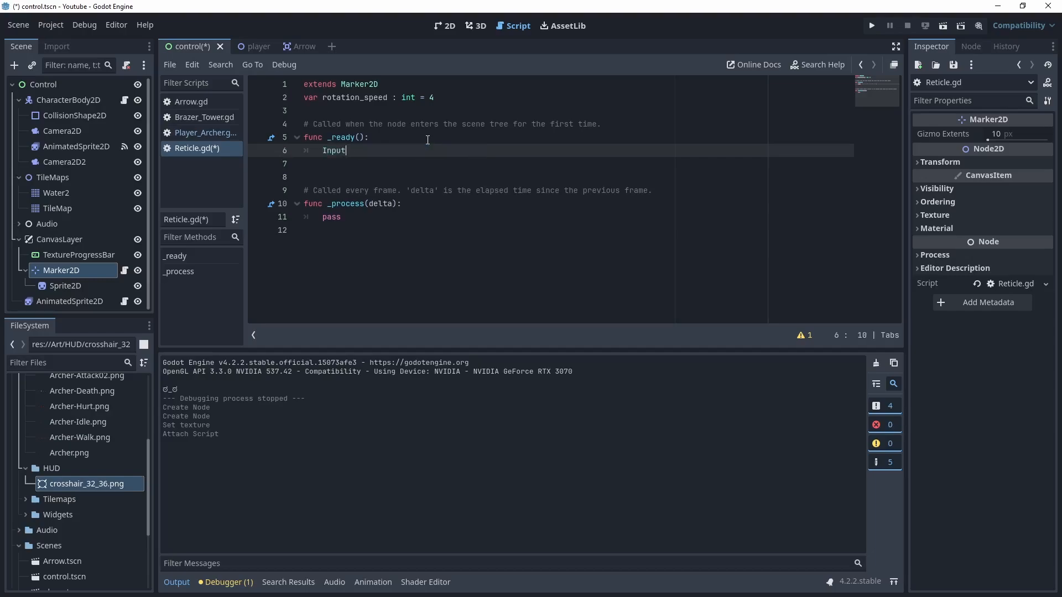
{"action": "type", "text": ".s"}
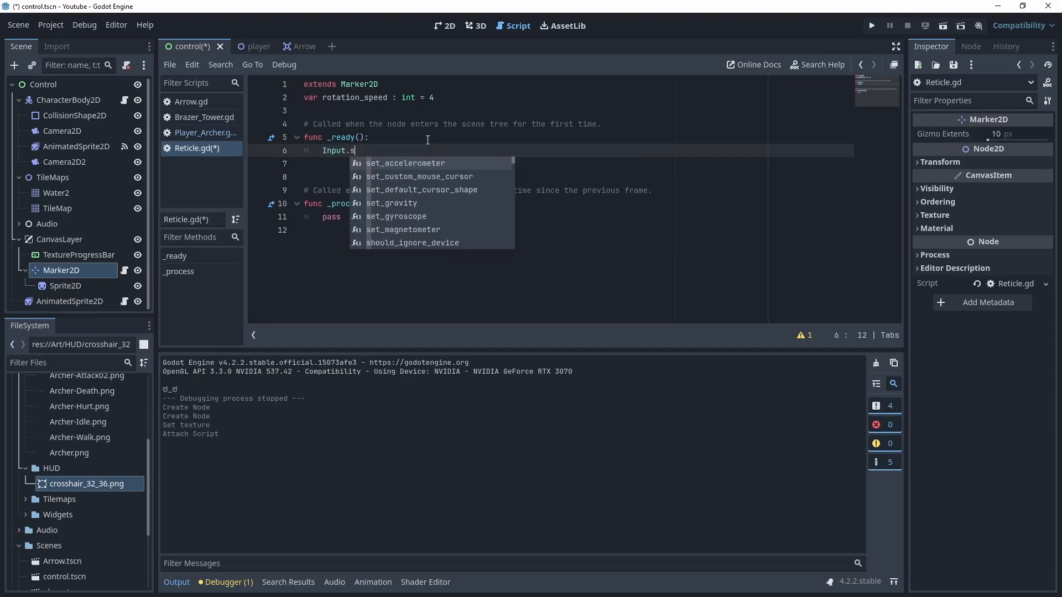
{"action": "type", "text": "et_mouse"}
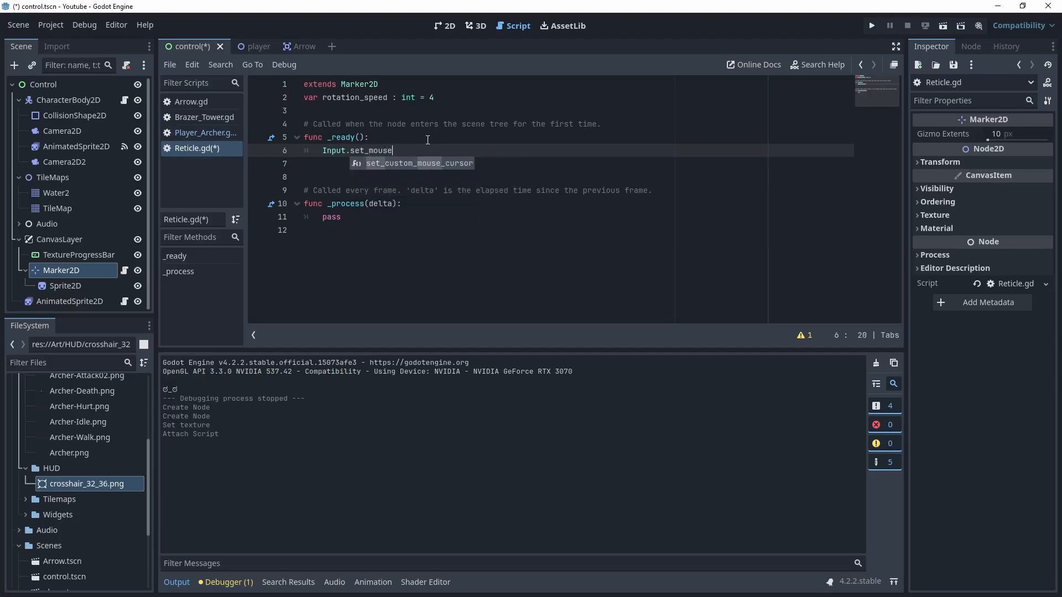
{"action": "type", "text": "_mode"}
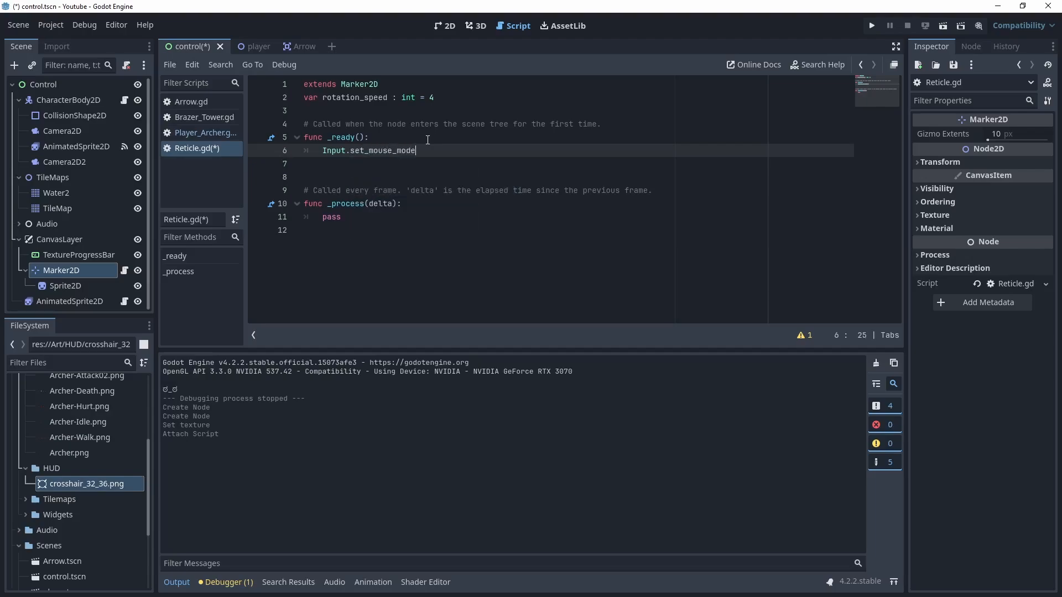
{"action": "type", "text": "("}
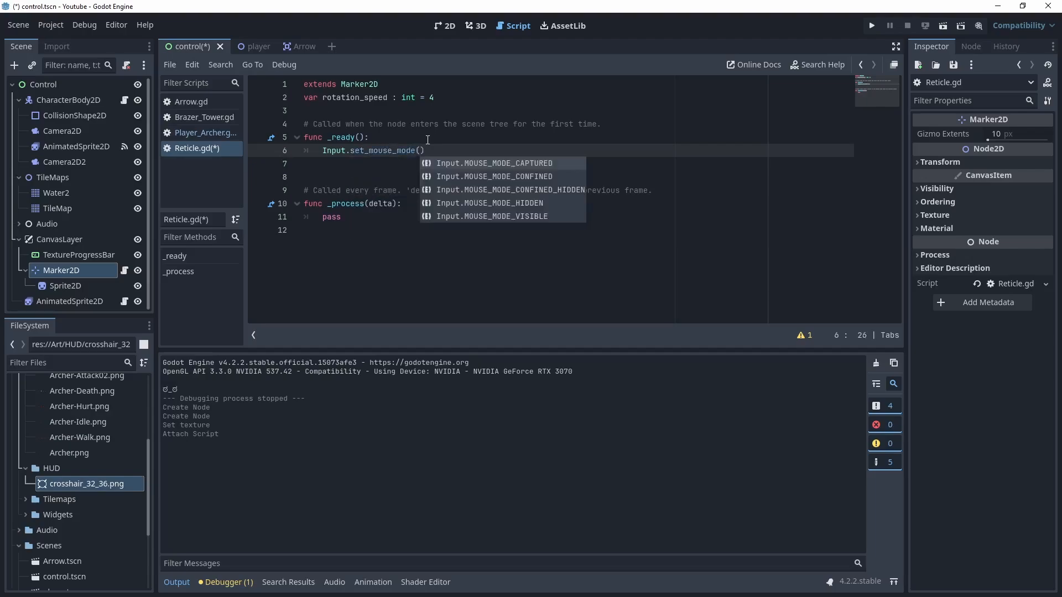
{"action": "type", "text": "Input"}
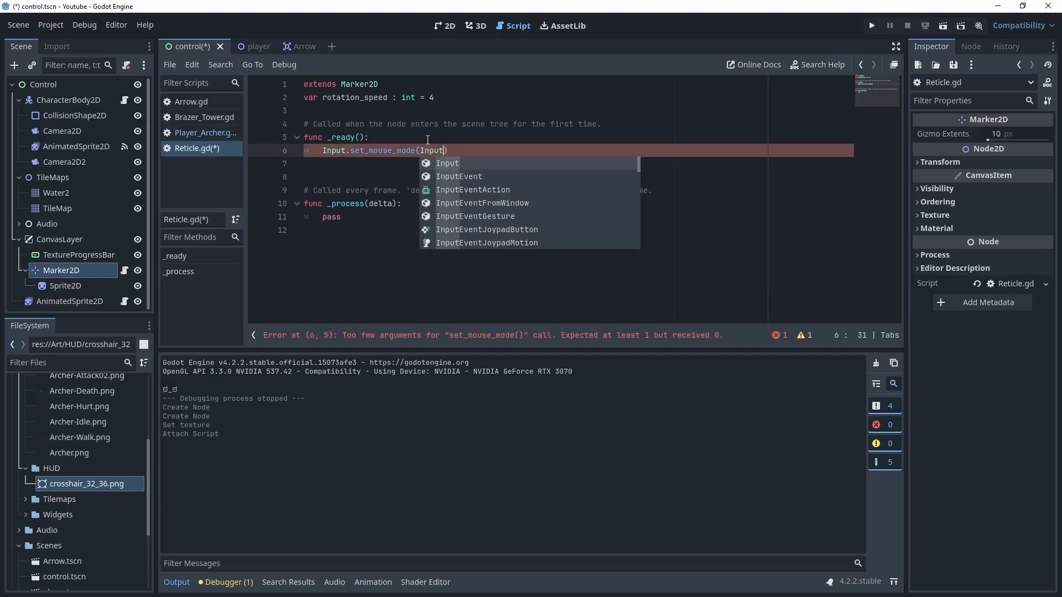
{"action": "type", "text": ".MOUSE"}
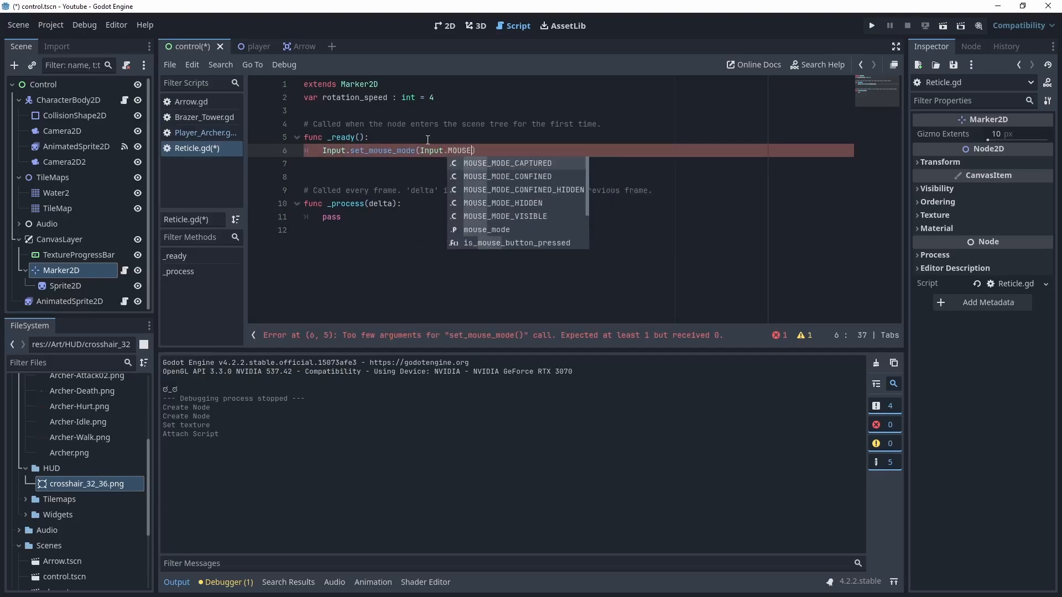
{"action": "left_click", "coordinate": [502, 203]}
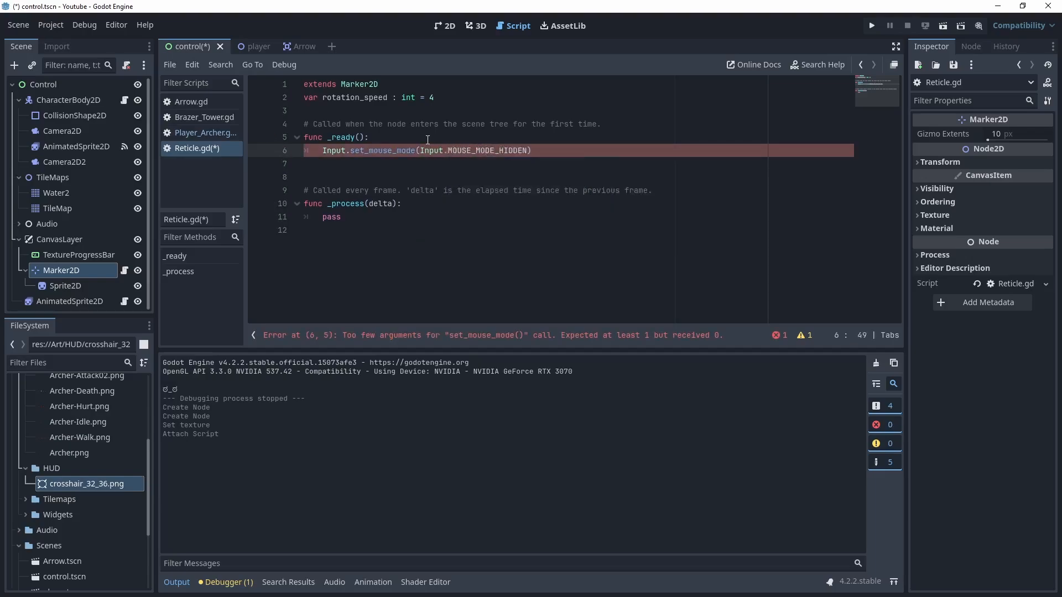
{"action": "type", "text": ")"}
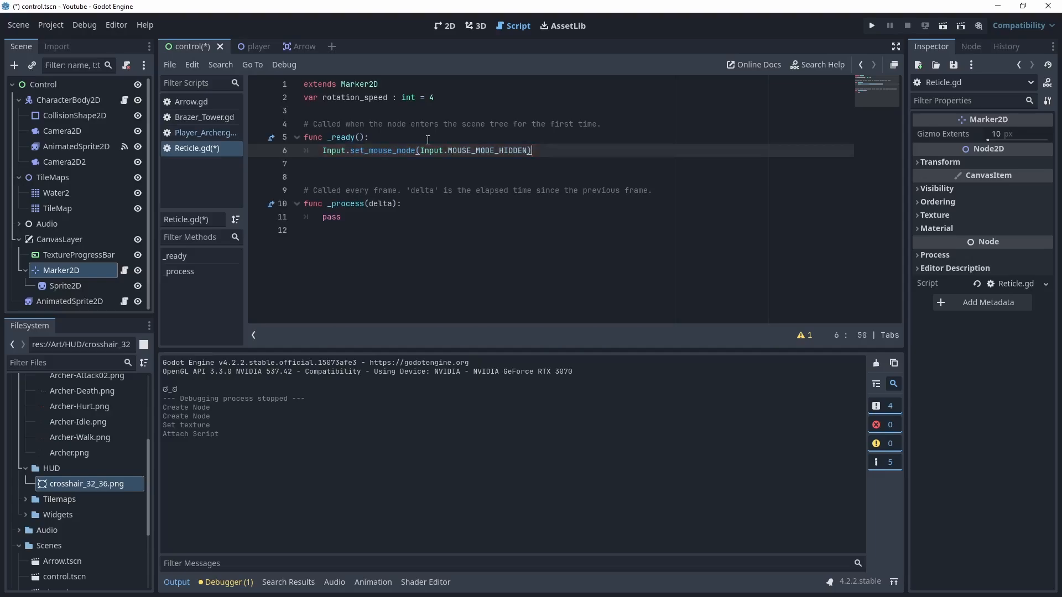
{"action": "key", "text": "ctrl+s"}
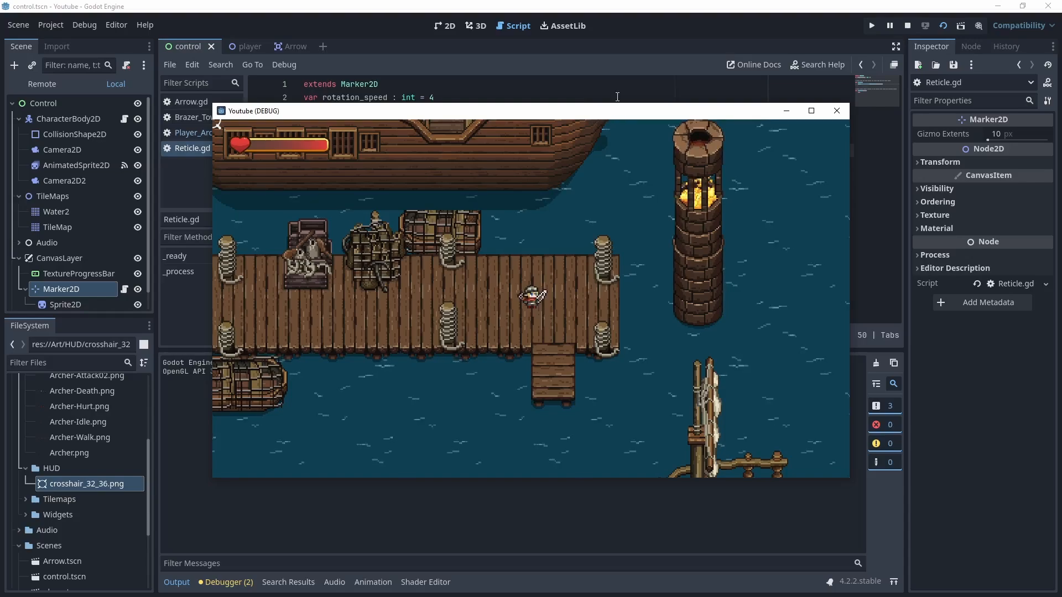
Step: Close the game window and return to the Reticle.gd editor
{"action": "left_click", "coordinate": [907, 25]}
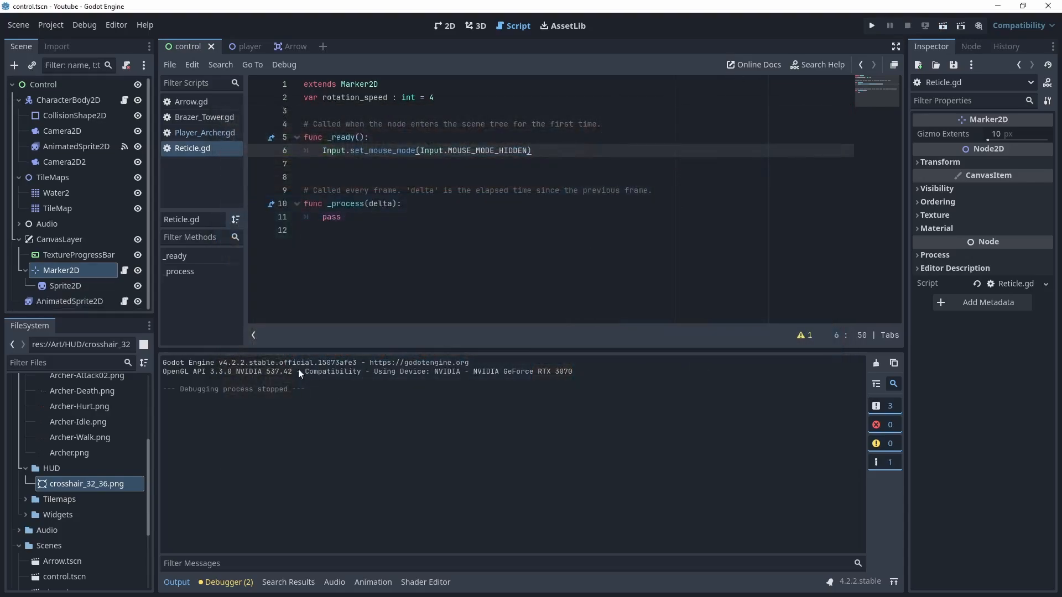
{"action": "left_click", "coordinate": [303, 163]}
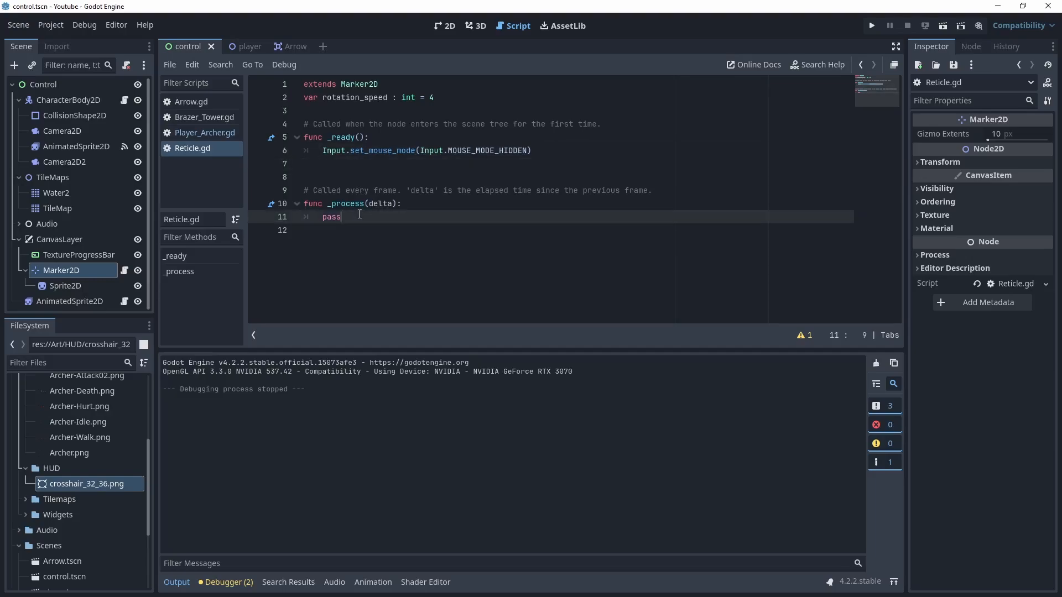
Step: Replace pass in _process with self.rotation += rotation_speed * delta
{"action": "key", "text": "BackSpace"}
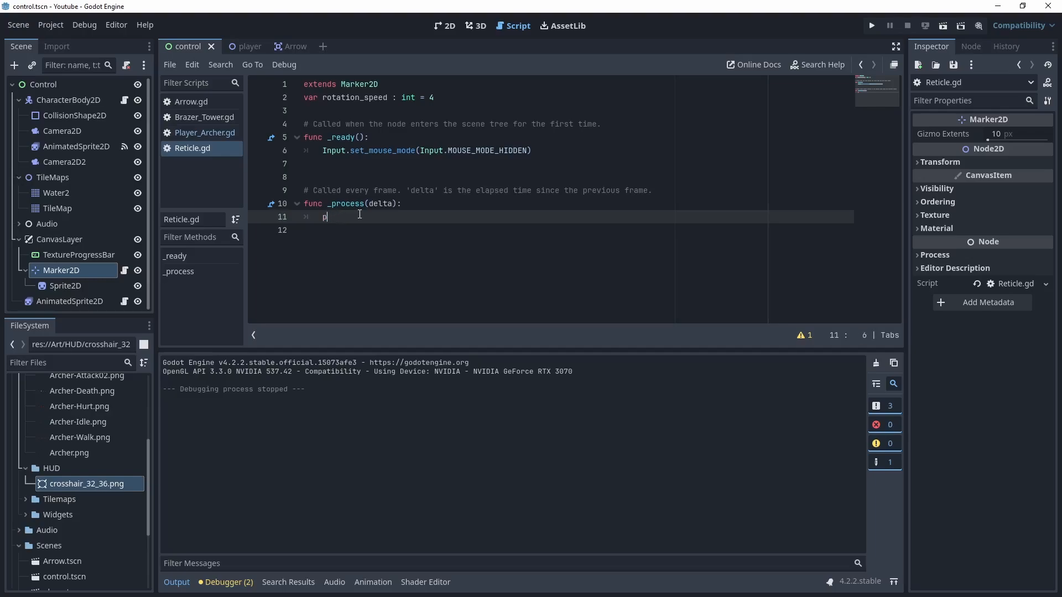
{"action": "key", "text": "Backspace"}
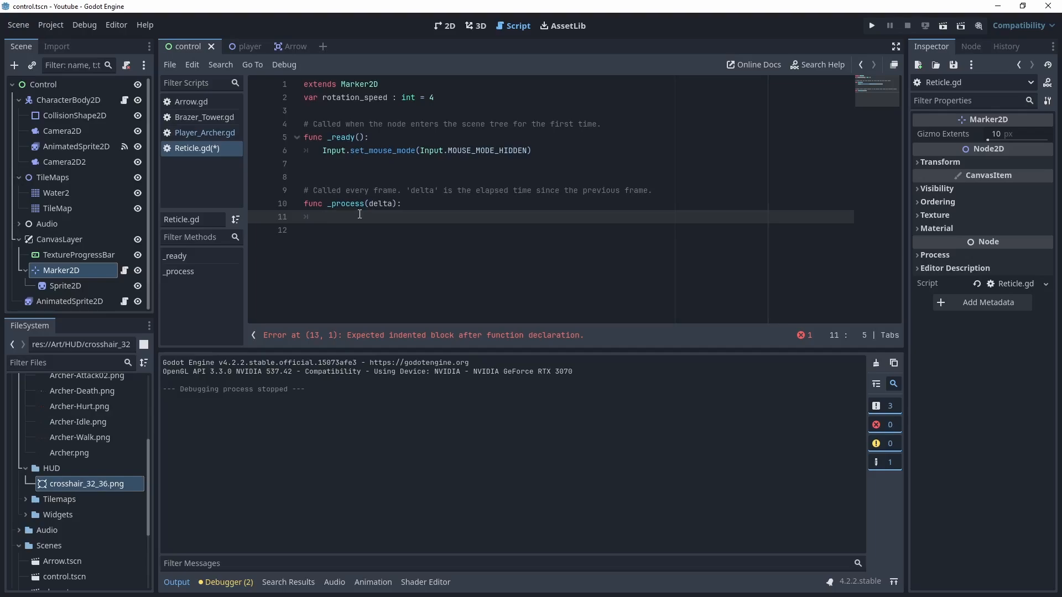
{"action": "type", "text": "self"}
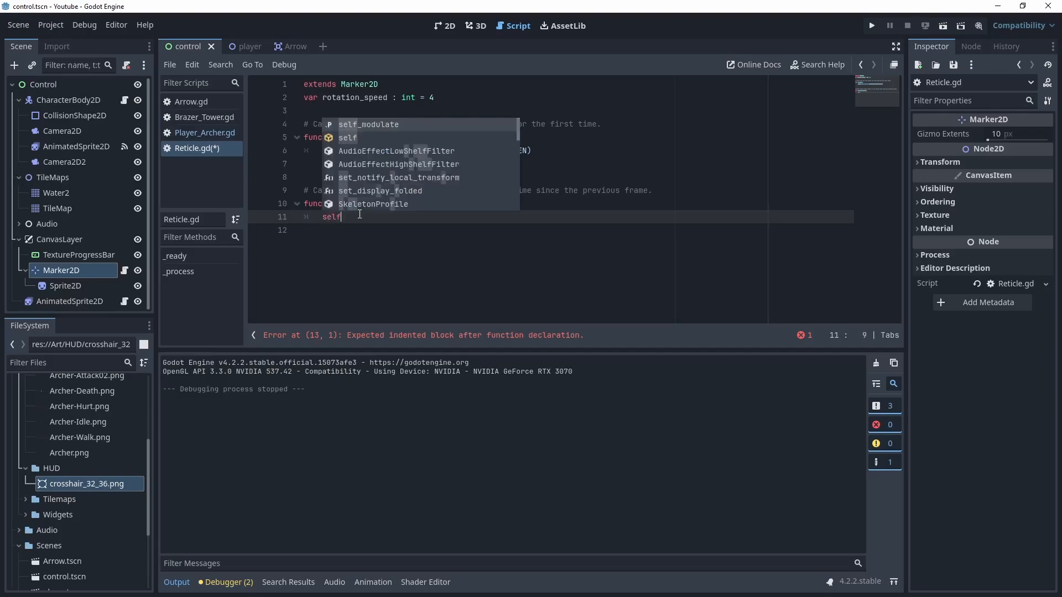
{"action": "type", "text": ".rotation +="}
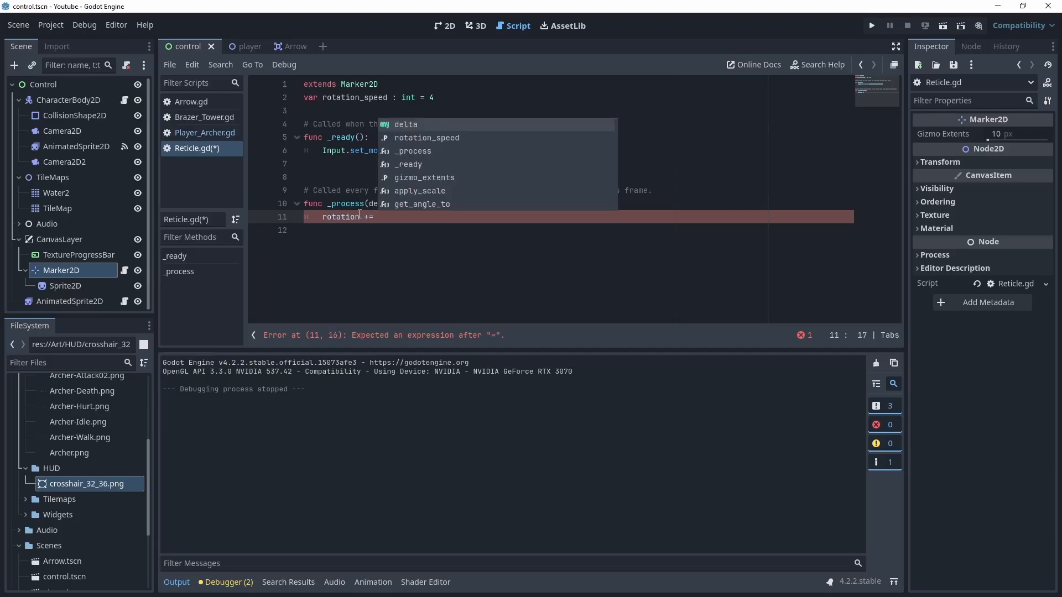
{"action": "type", "text": "rotation_speed * delta"}
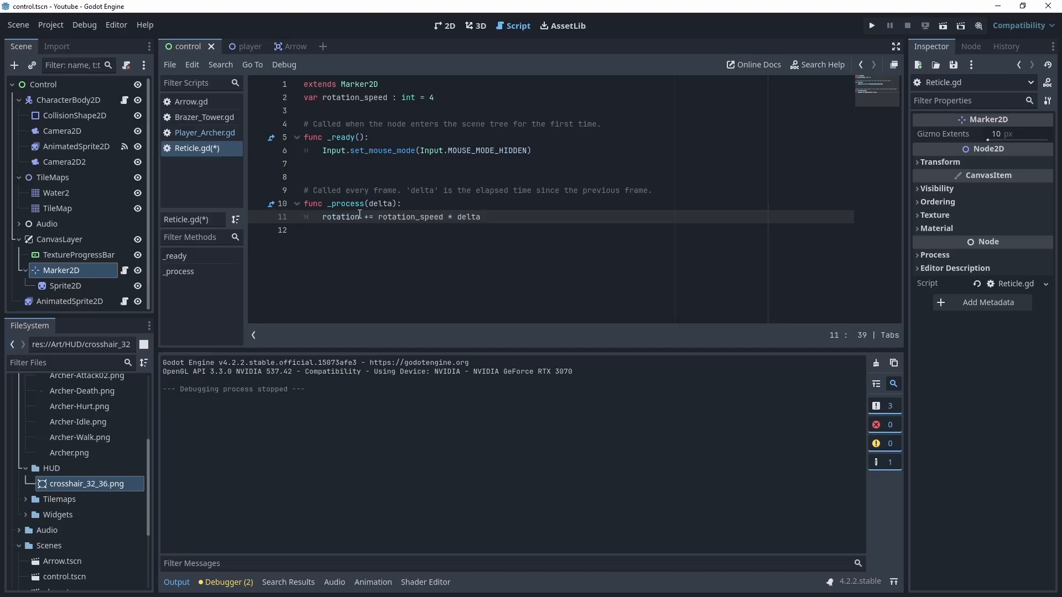
Step: Add position = get_global_mouse_position() and save the script
{"action": "type", "text": "p"}
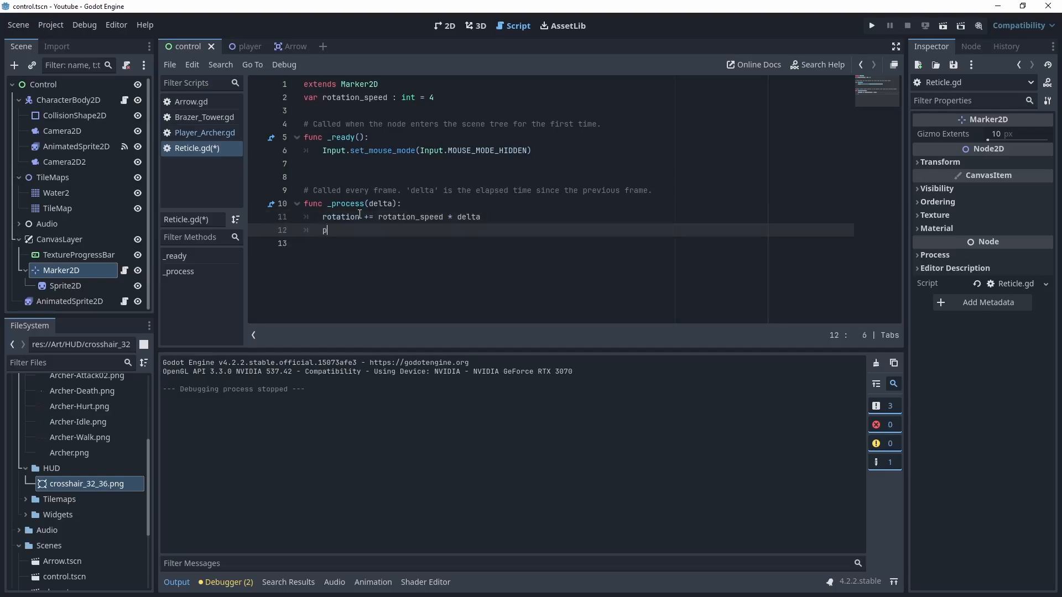
{"action": "type", "text": "osition"}
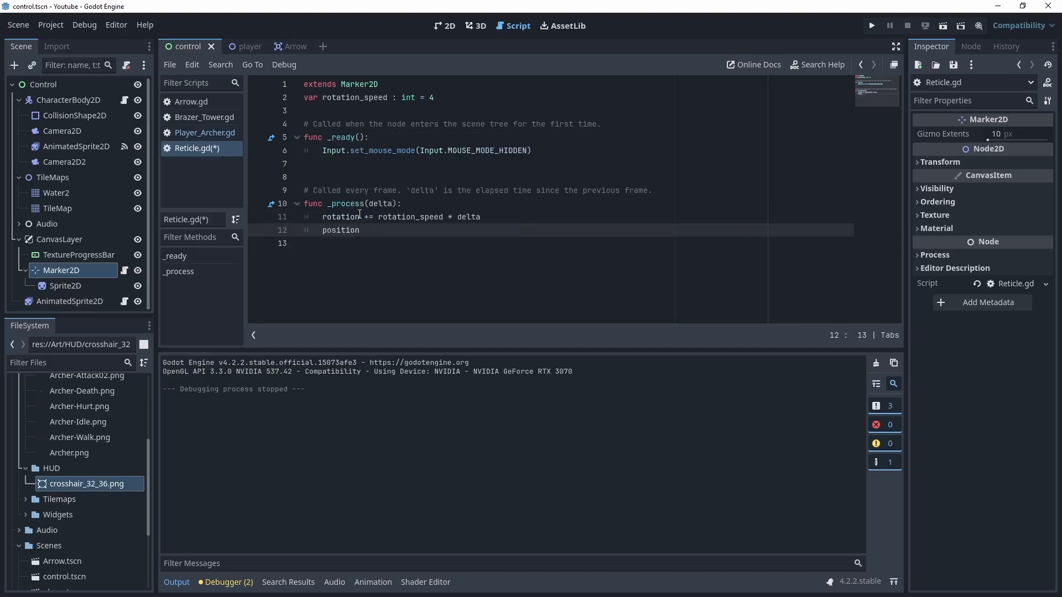
{"action": "type", "text": "= get_g"}
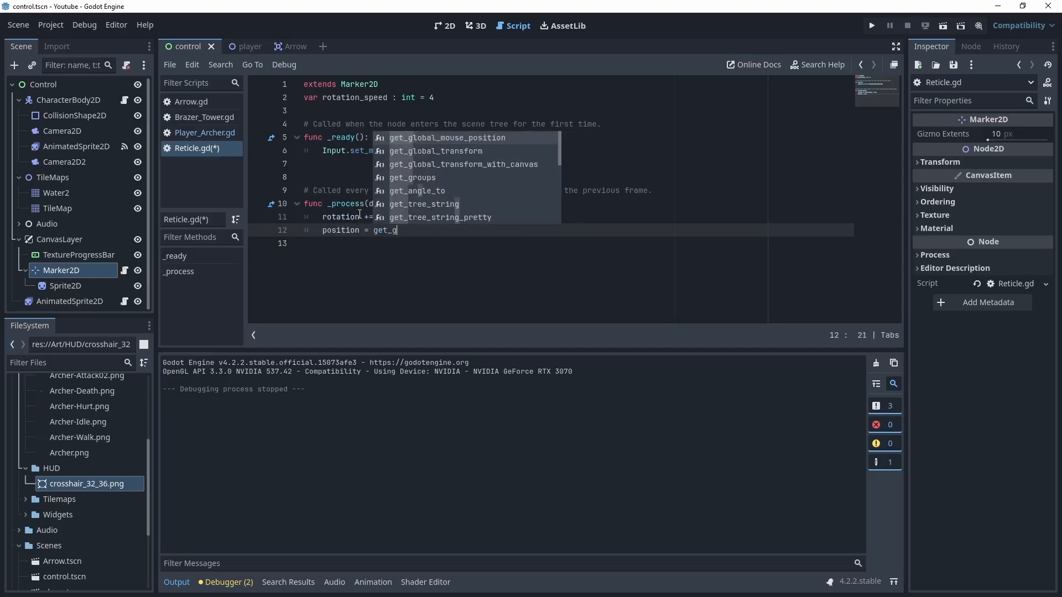
{"action": "type", "text": "lobal_mouse_position("}
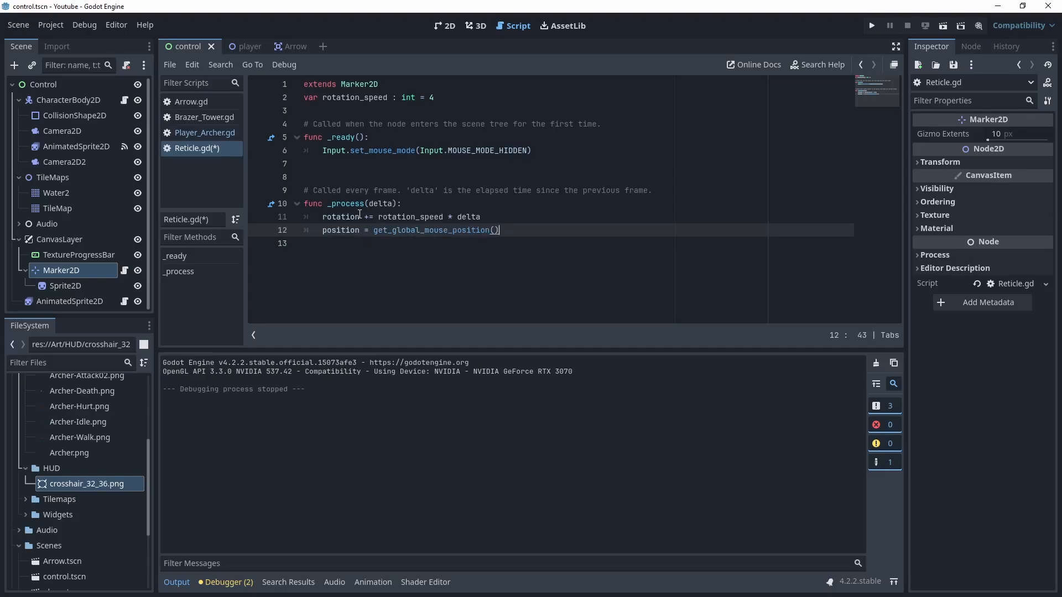
{"action": "key", "text": "ctrl+s"}
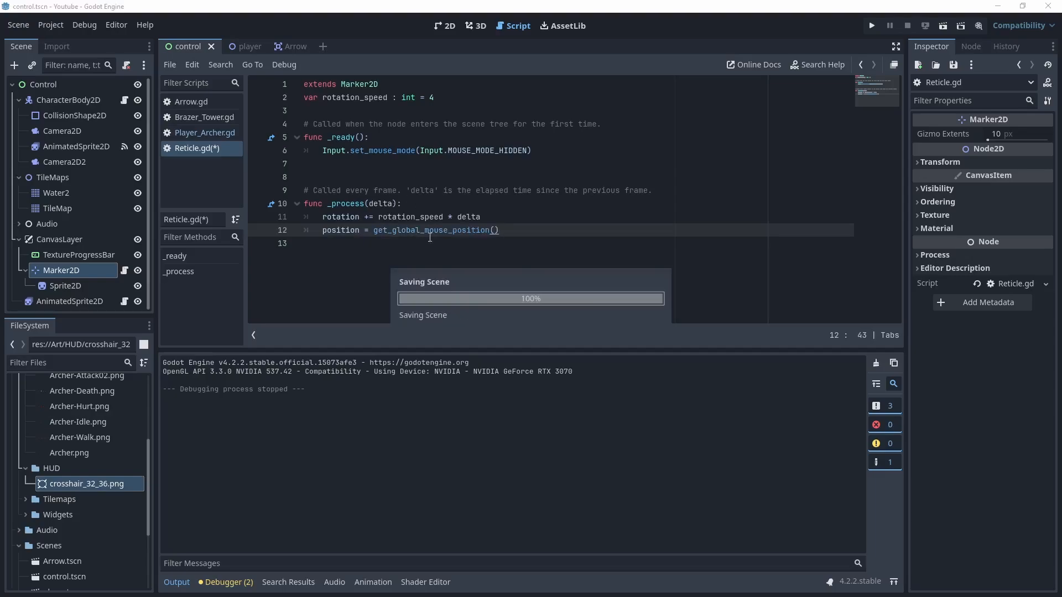
Step: Launch the game to see the reticle following the hidden mouse
{"action": "left_click", "coordinate": [871, 26]}
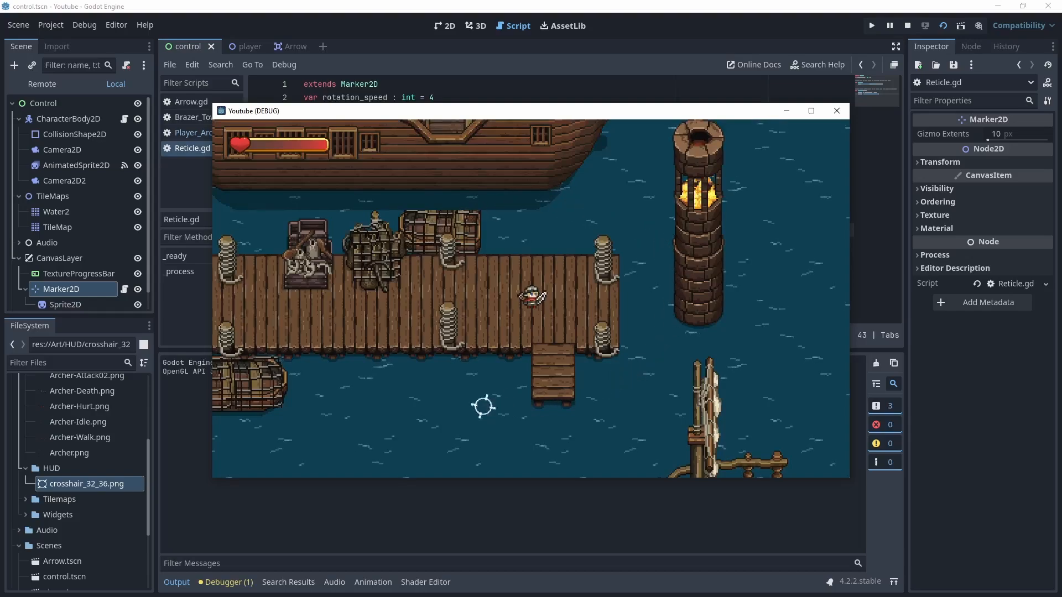
{"action": "mouse_move", "coordinate": [684, 351]}
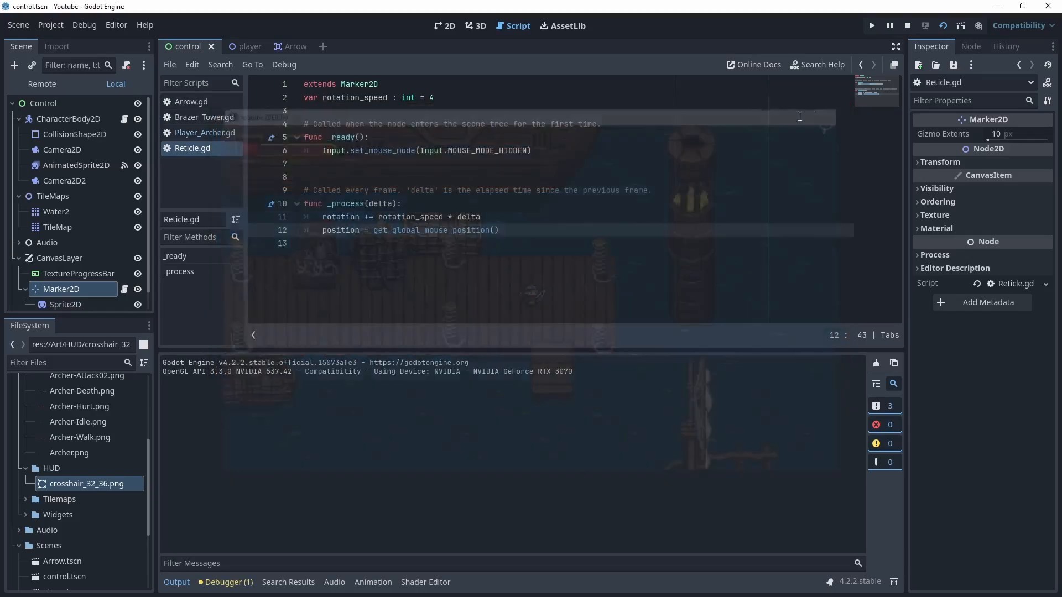
Step: Set the crosshair Sprite2D scale to 0.5 on both axes and run the game again
{"action": "left_click", "coordinate": [907, 25]}
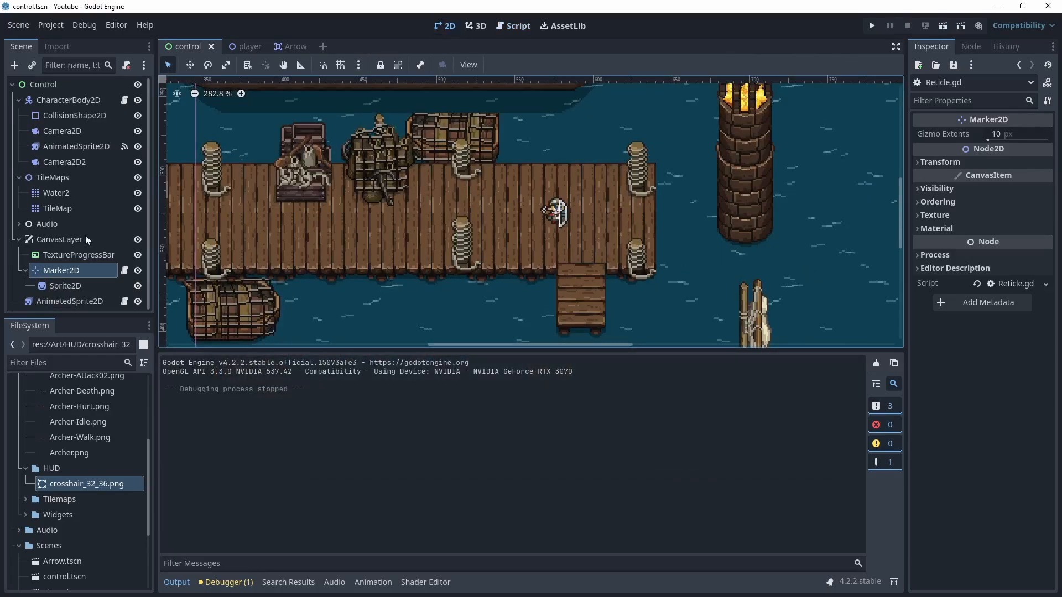
{"action": "left_click", "coordinate": [65, 285]}
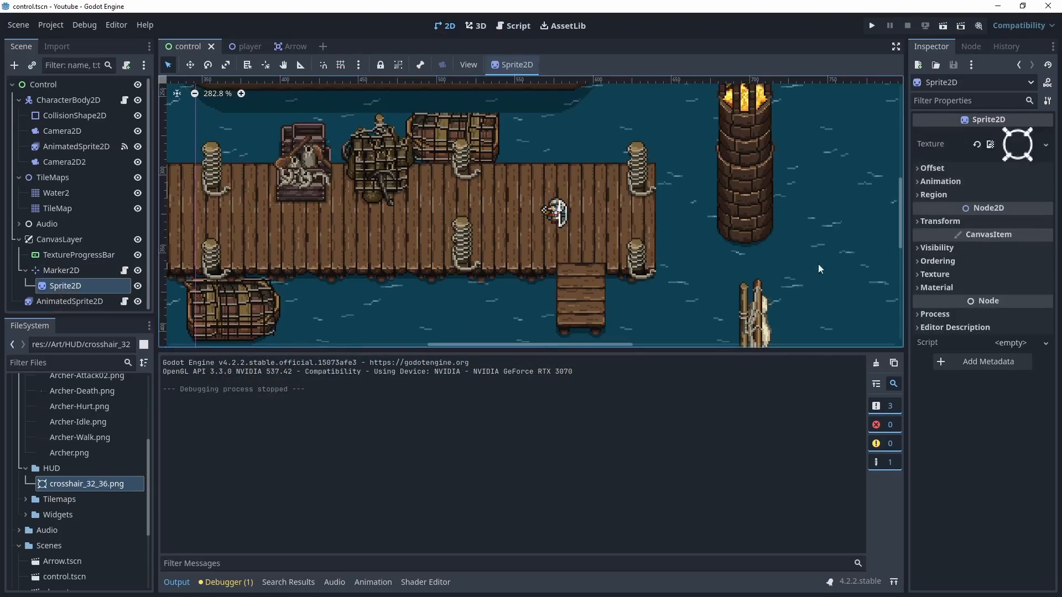
{"action": "left_click", "coordinate": [940, 221]}
{"action": "type", "text": "0.5"}
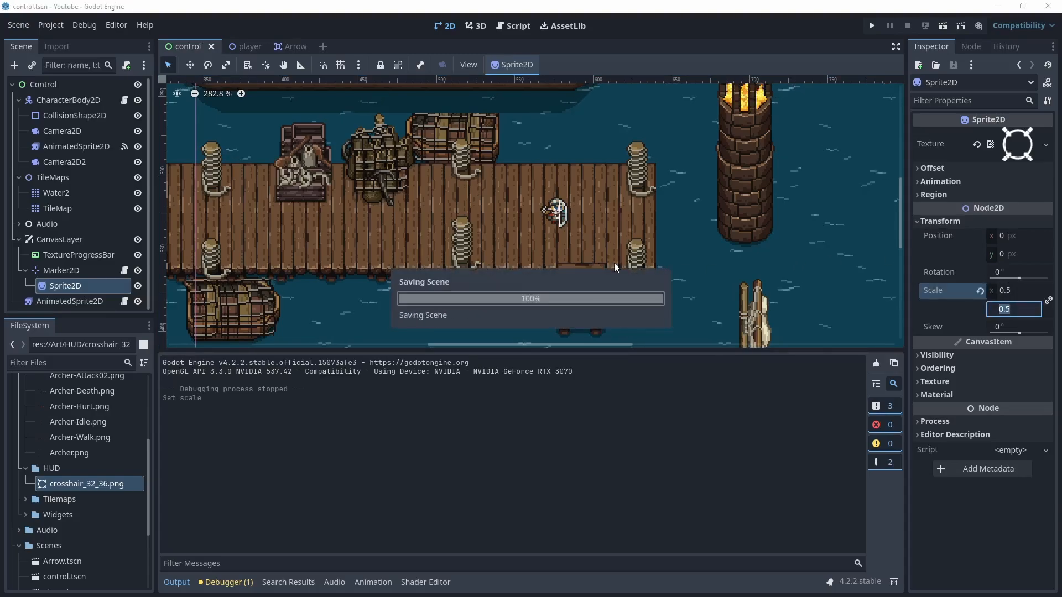
{"action": "left_click", "coordinate": [872, 26]}
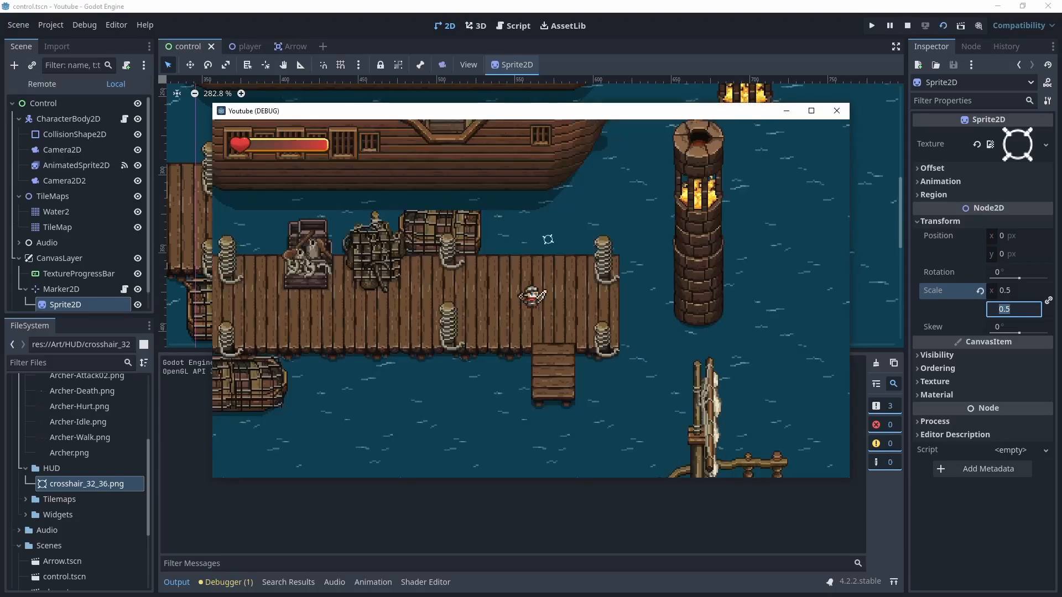